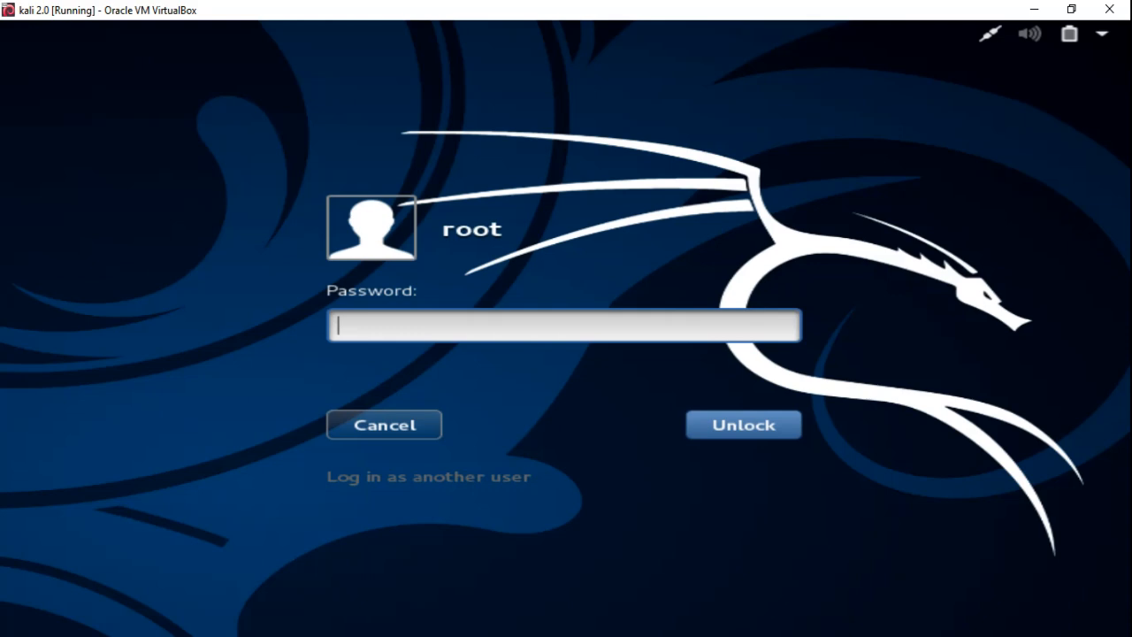
text(toor)
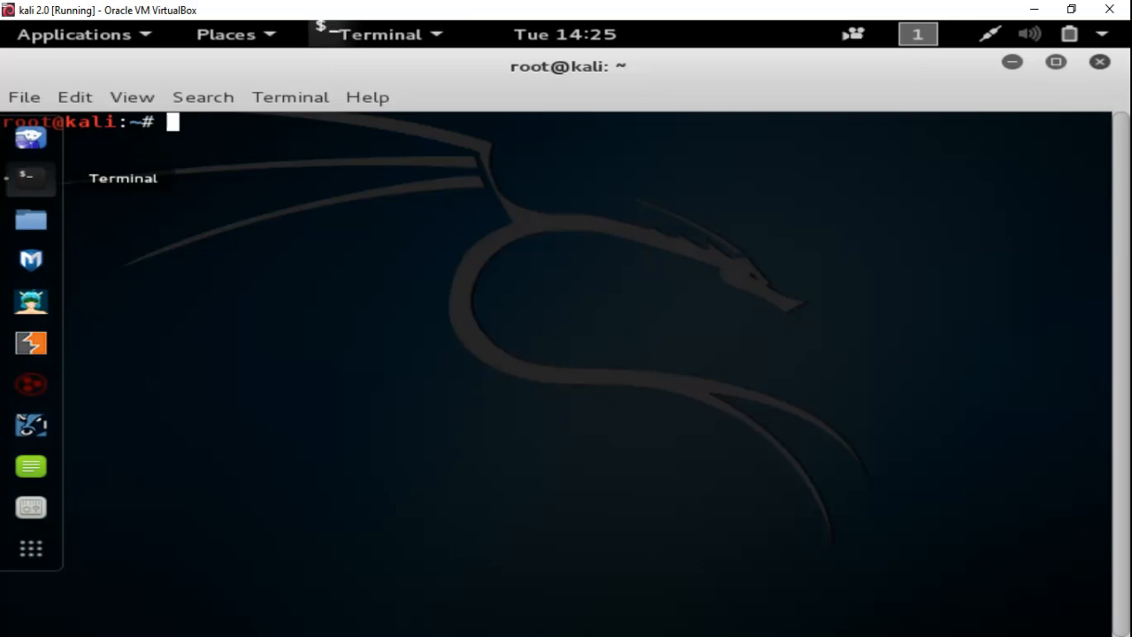
text(firefox)
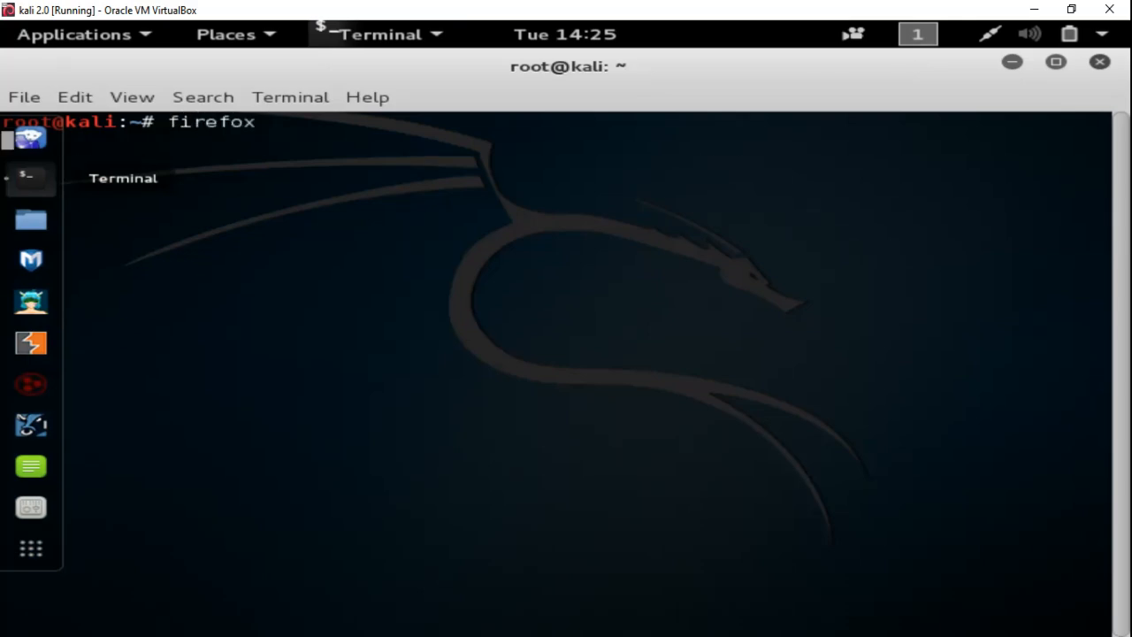
key(Return)
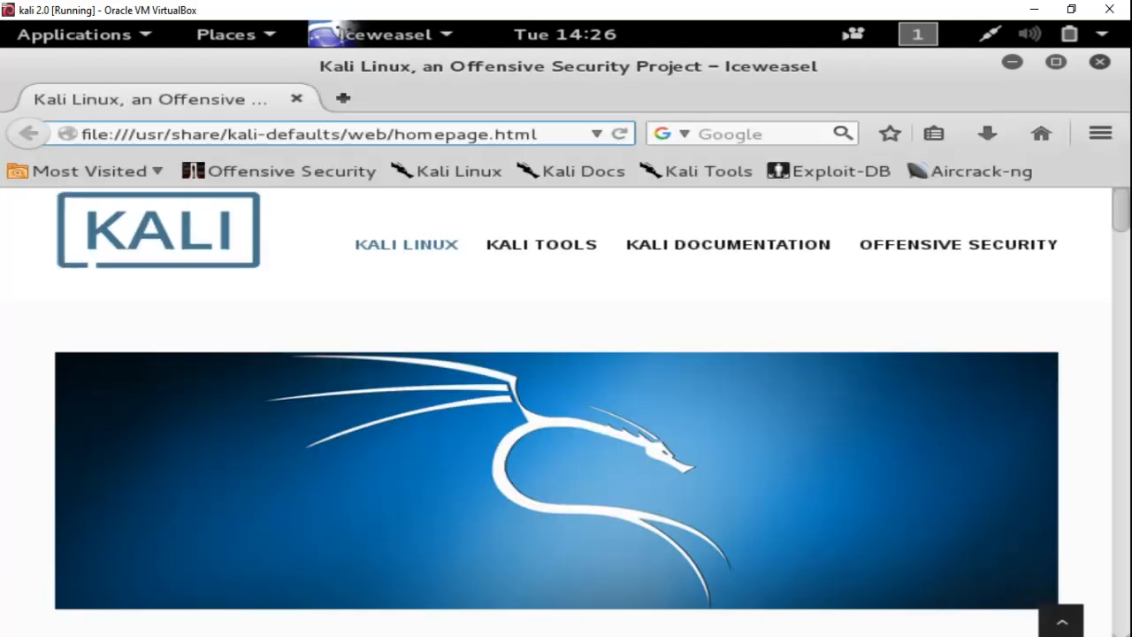
Go to github.com/Veil-Framework/Veil in the Iceweasel address bar
click(310, 134)
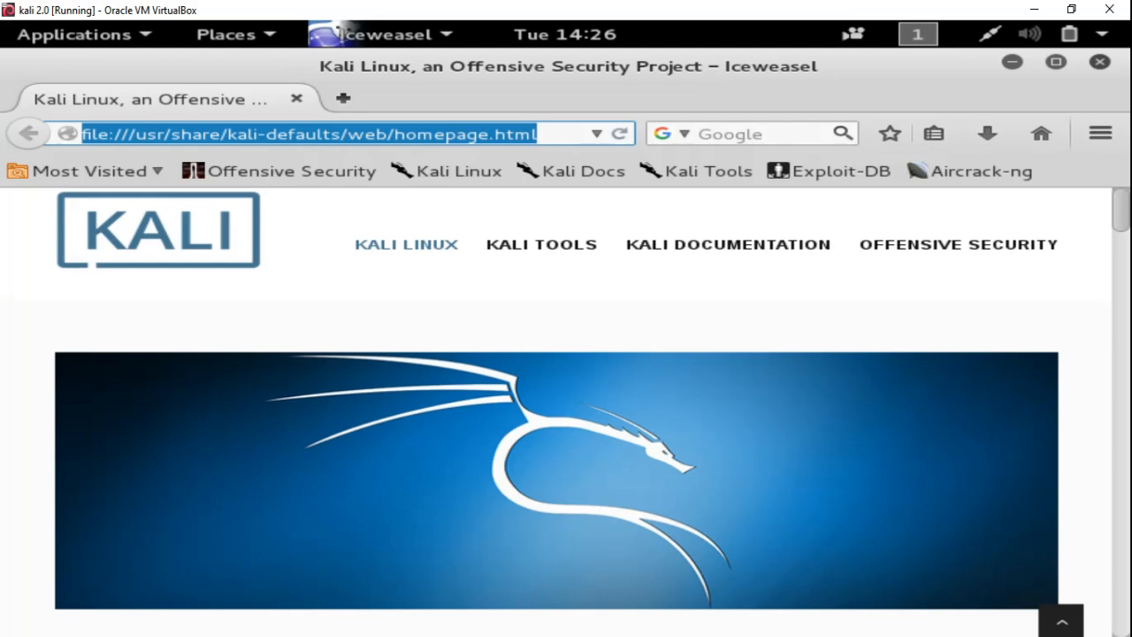
text(https://github.com/)
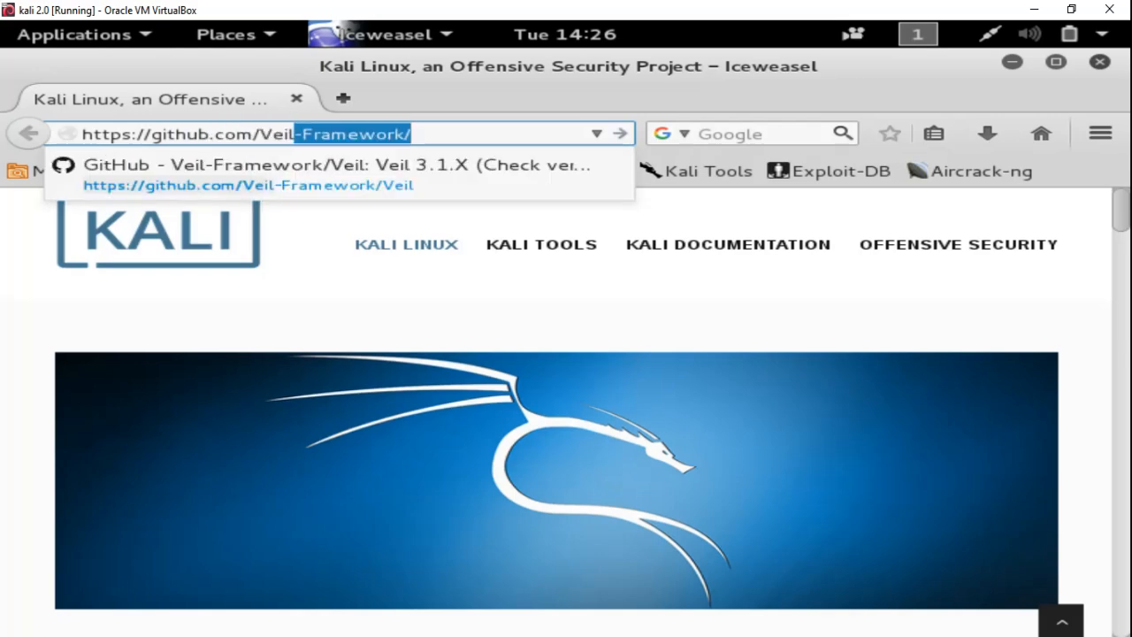
text(Veil)
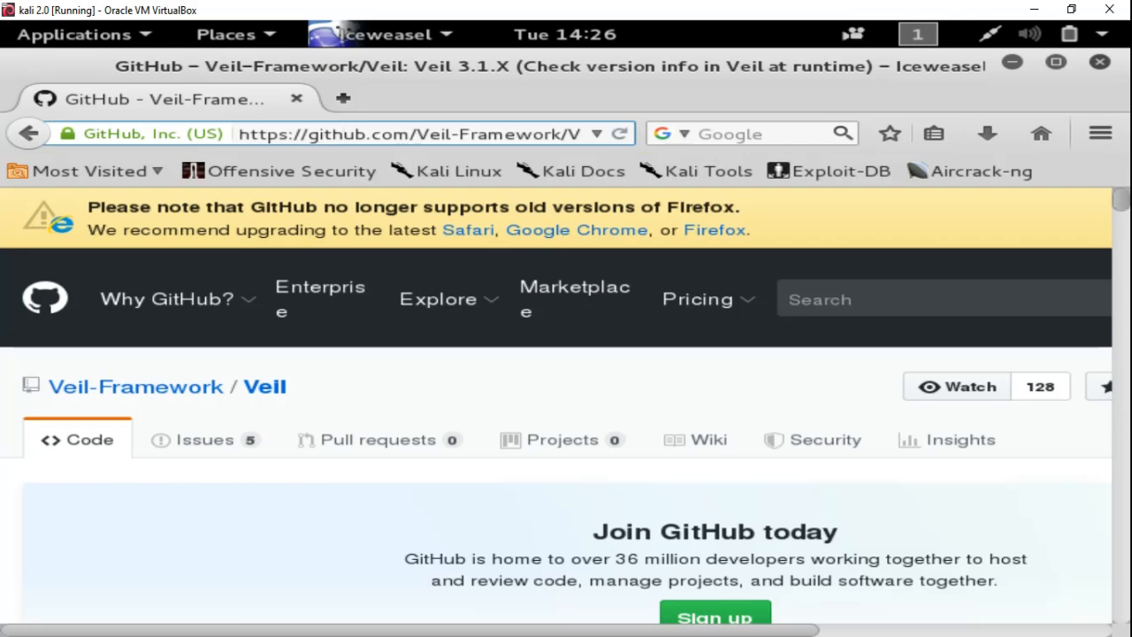
Reveal Veil's HTTPS clone URL, then scroll down to Kali's Quick Install setup commands
scroll(down, 3)
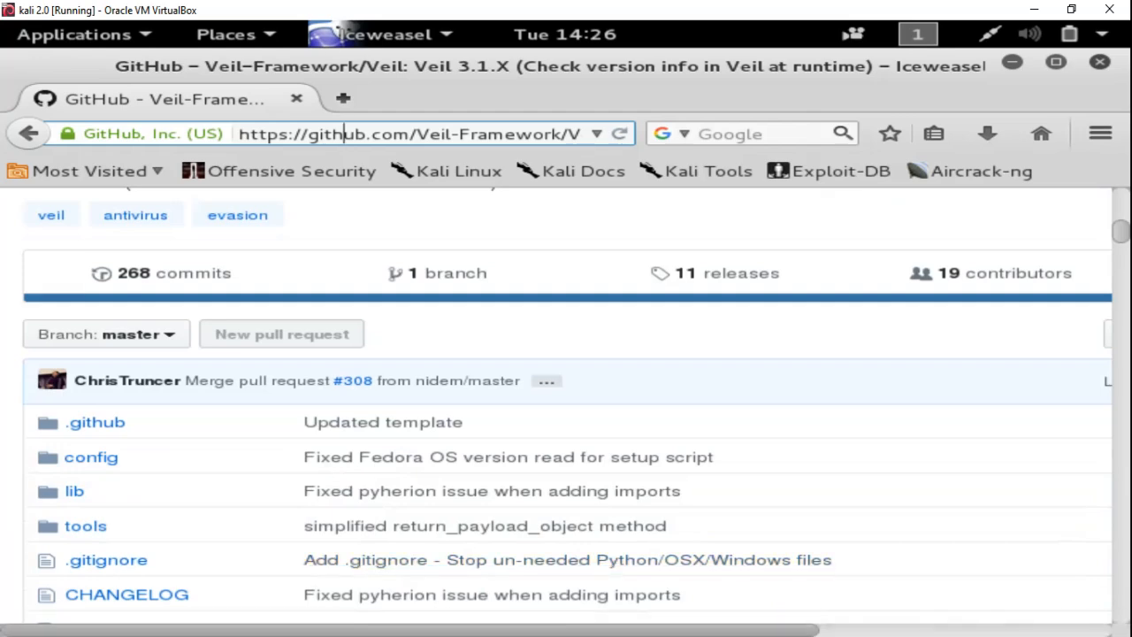
scroll(right, 3)
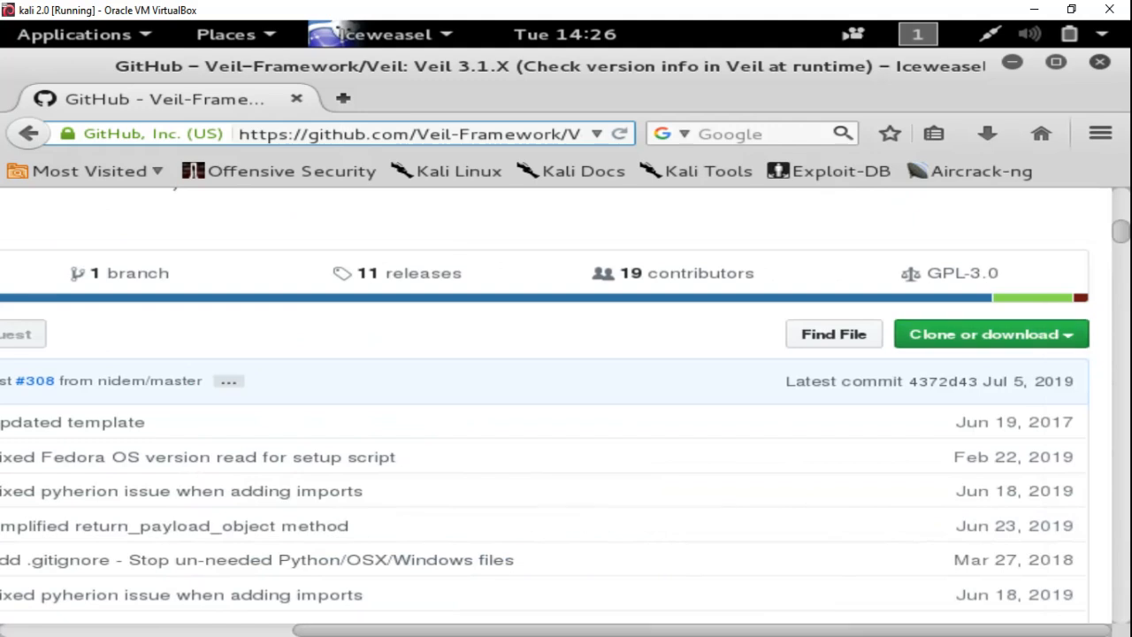
click(990, 334)
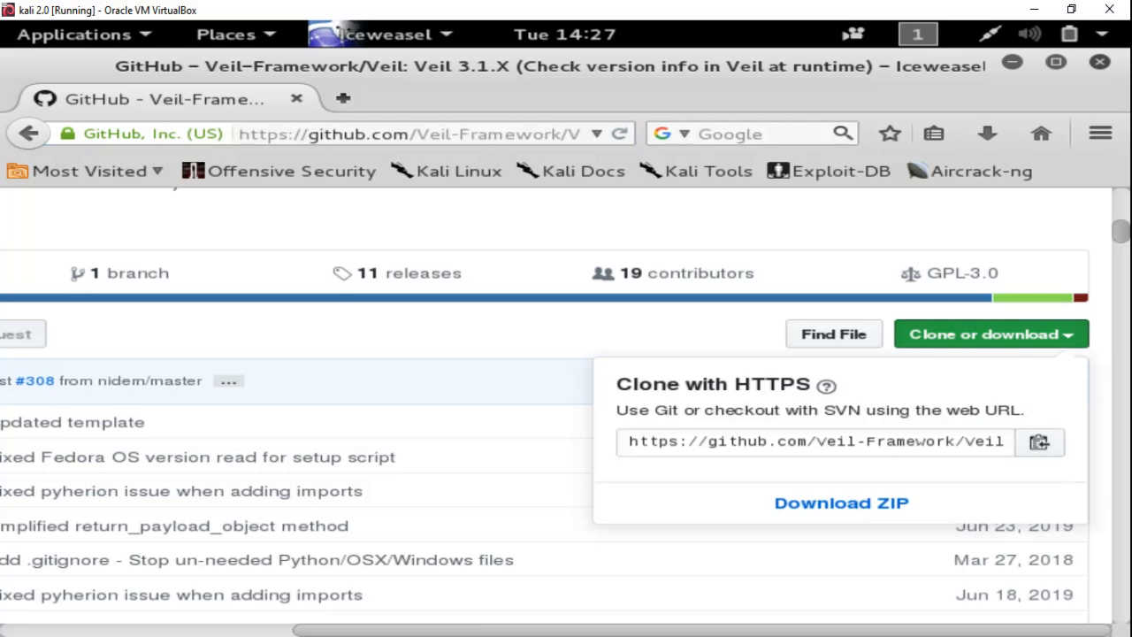
scroll(down, 3)
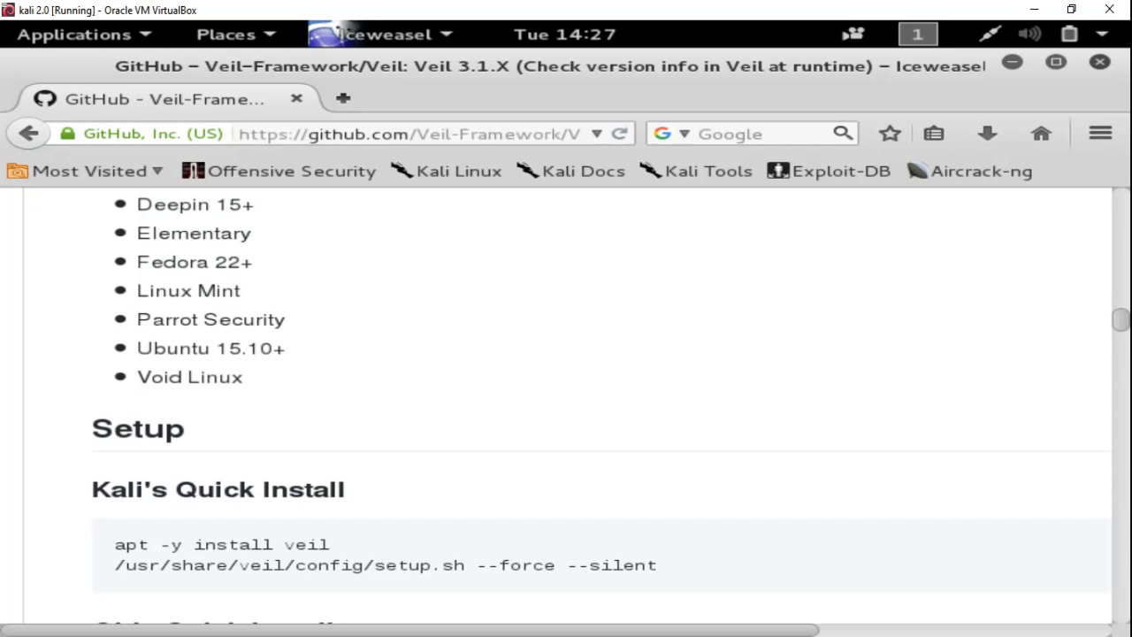
Select '--silent' in the Quick Install setup.sh command, then return to the terminal
scroll(down, 3)
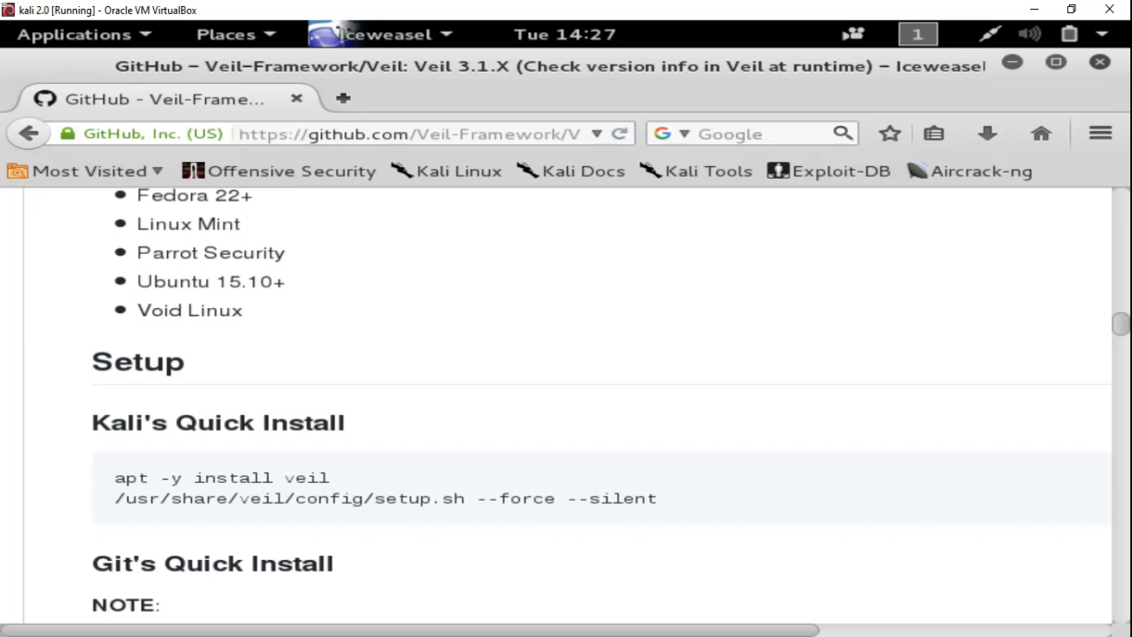
double_click(610, 498)
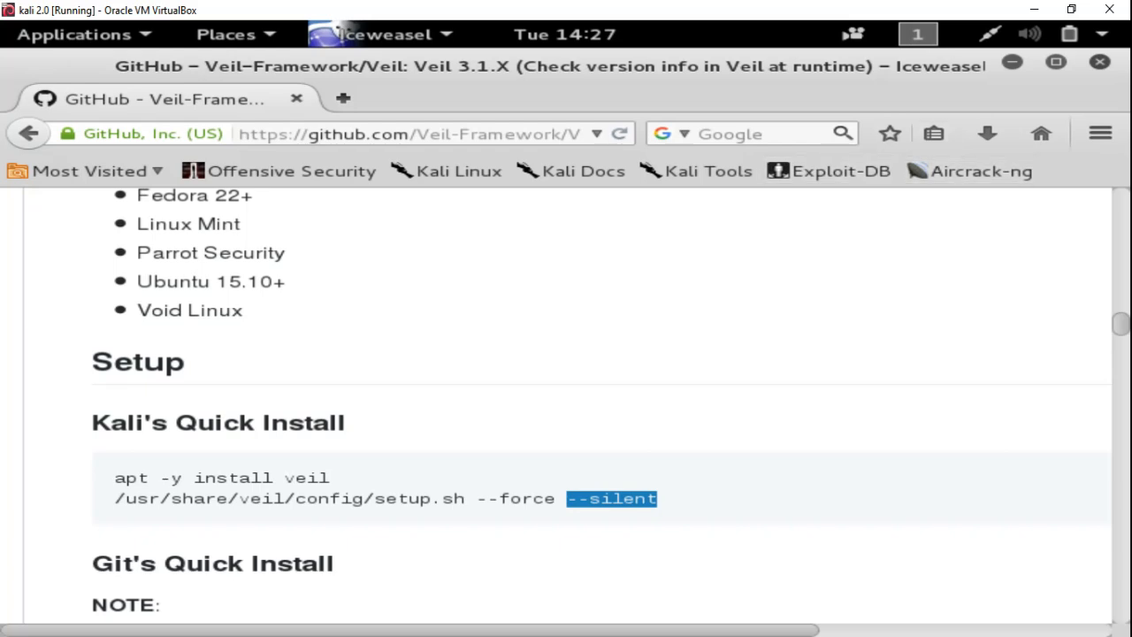
click(379, 34)
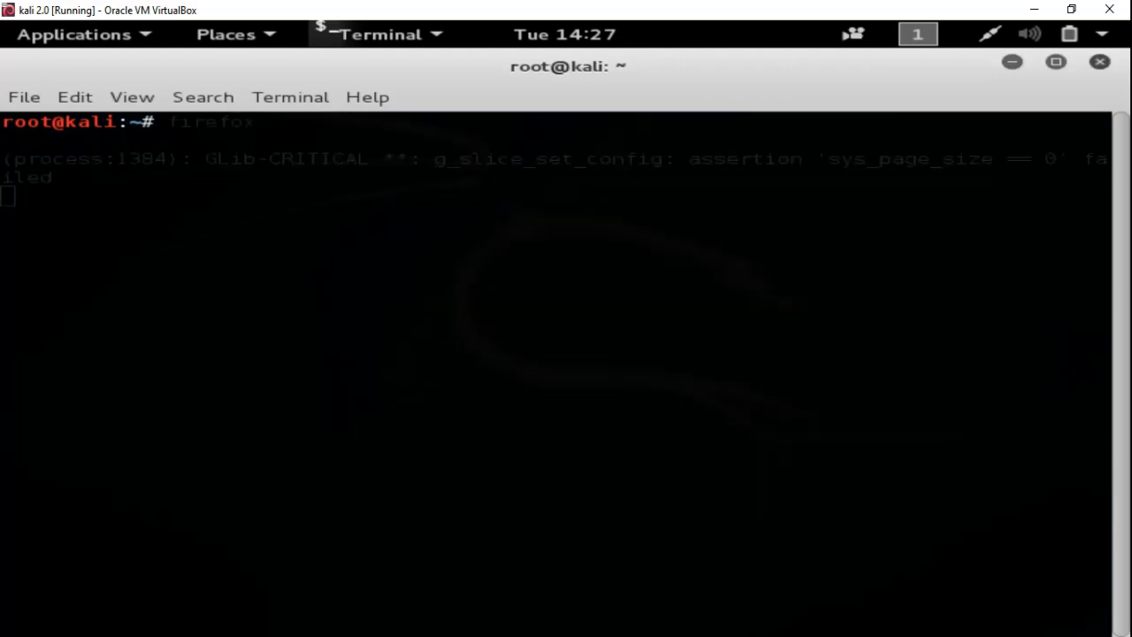
Type 'git clone' at the root terminal prompt
text(git)
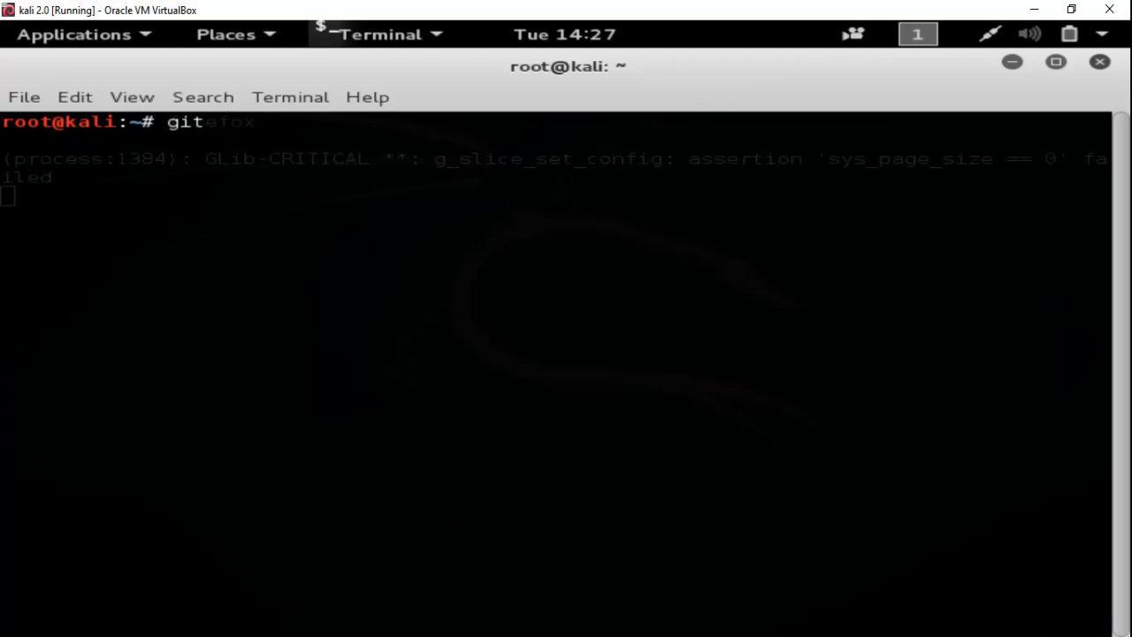
text(clone)
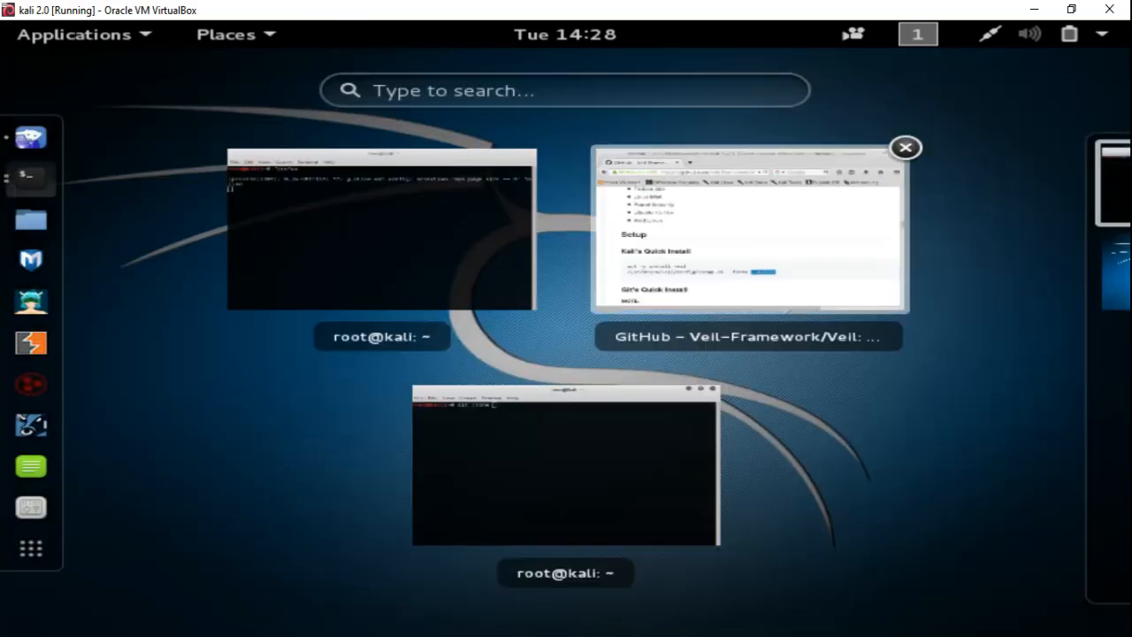
Use Clone or download at the top of the Veil page, then open the terminal's paste menu
click(749, 230)
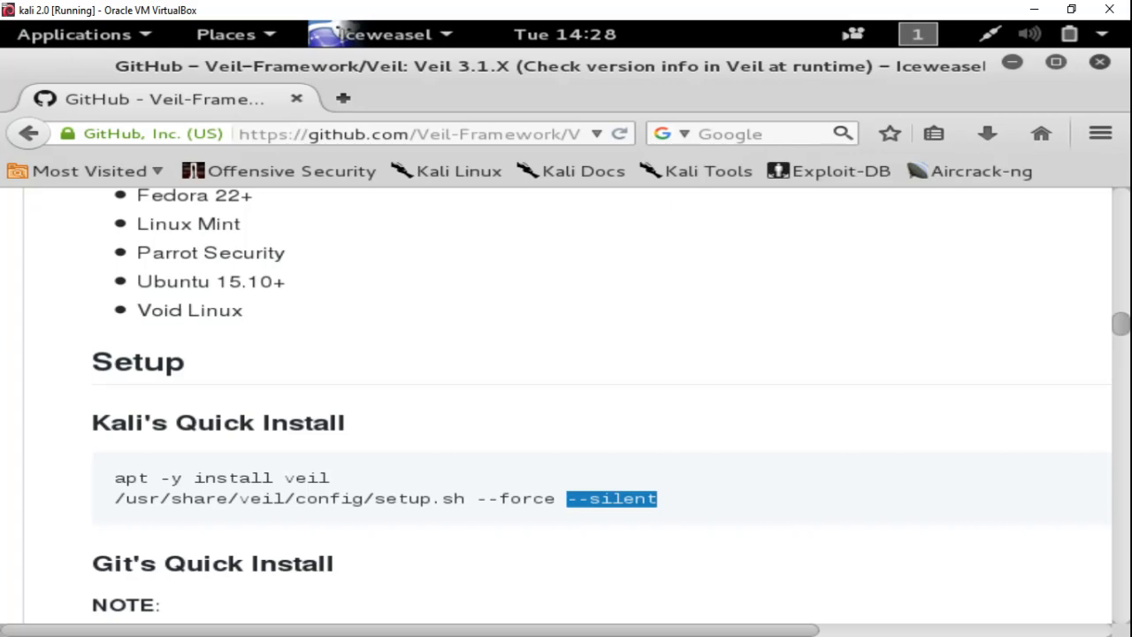
scroll(up, 3)
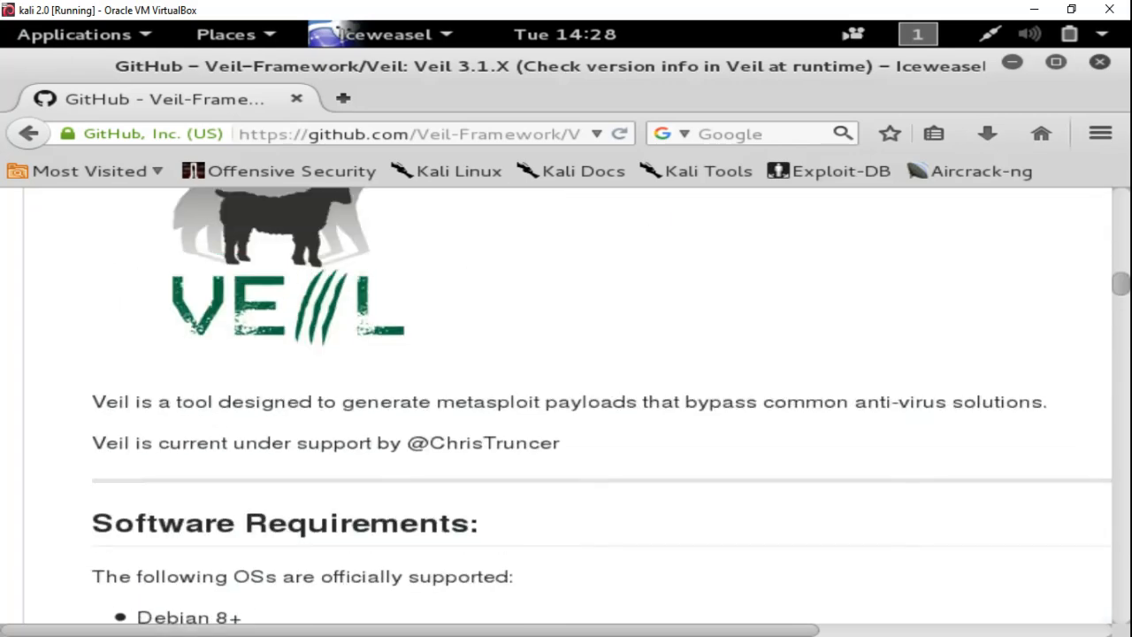
scroll(up, 3)
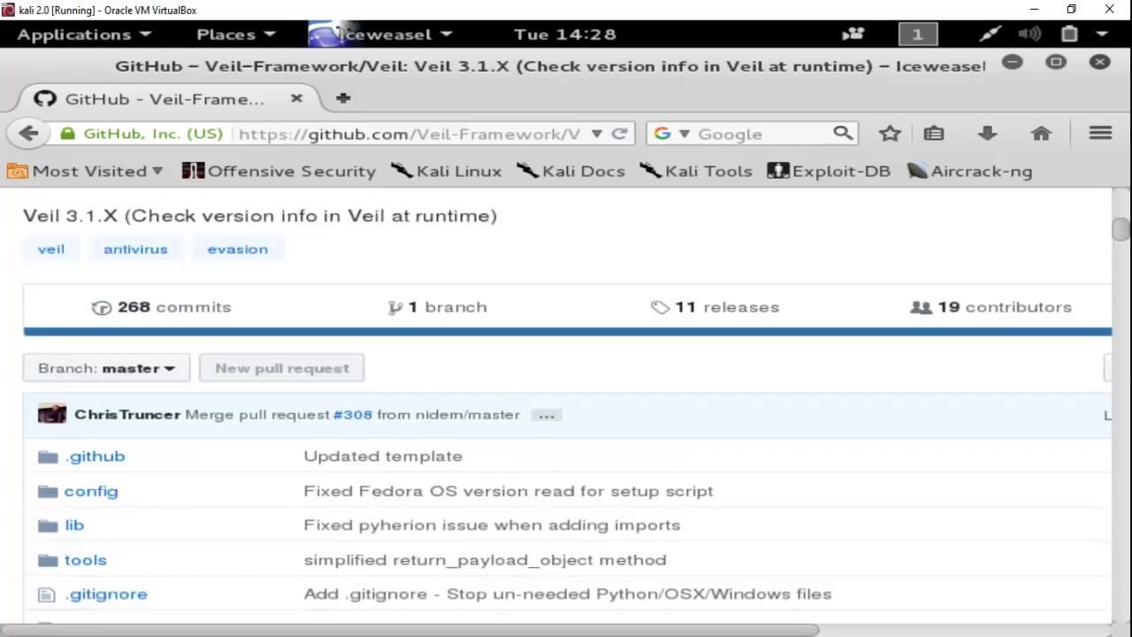
scroll(right, 3)
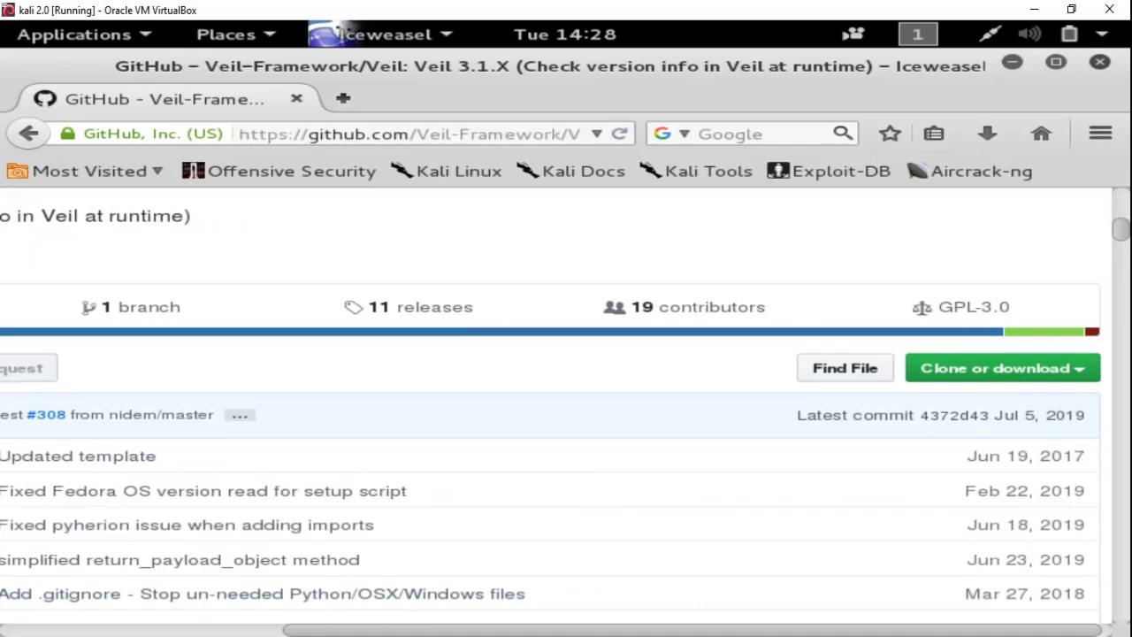
click(1002, 368)
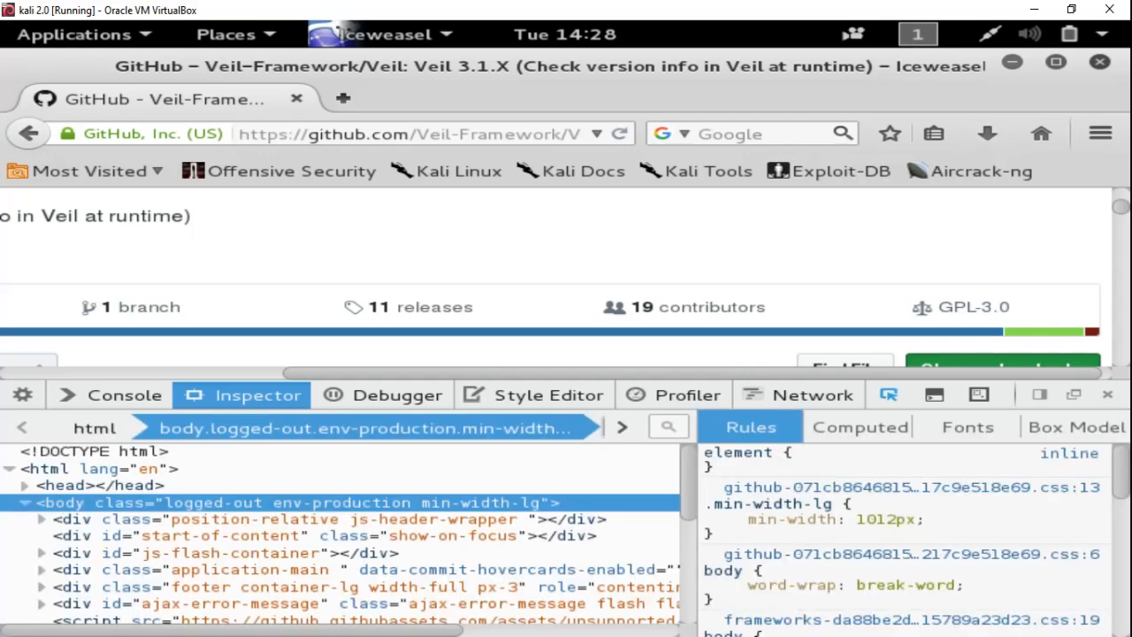
right_click(566, 265)
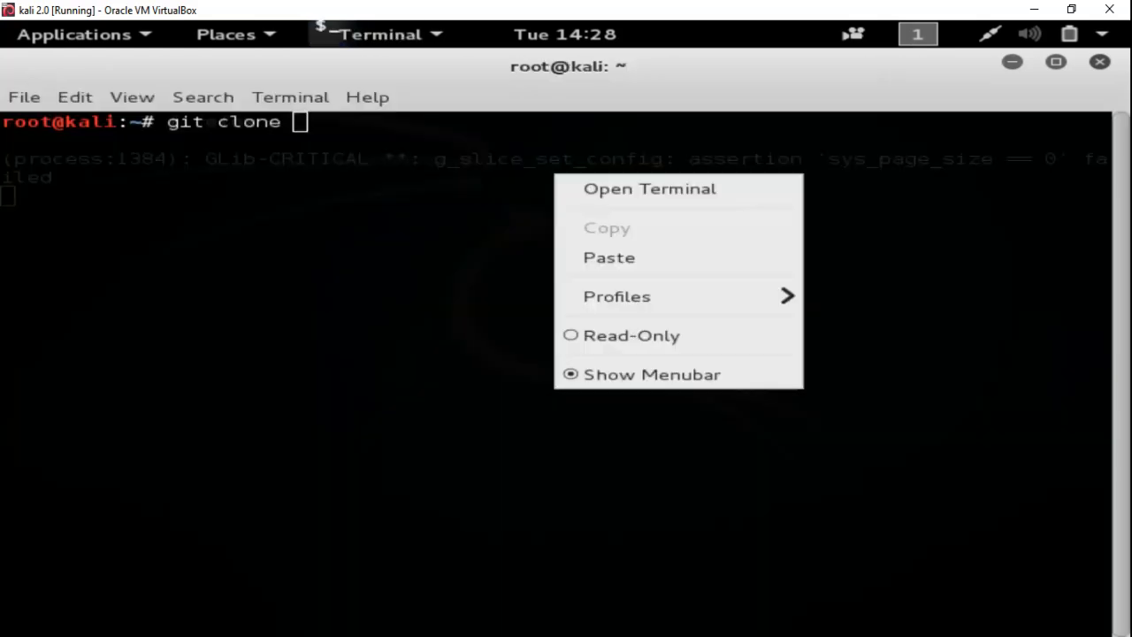
Paste the Veil .git URL after 'git clone' to clone it into /root
click(610, 257)
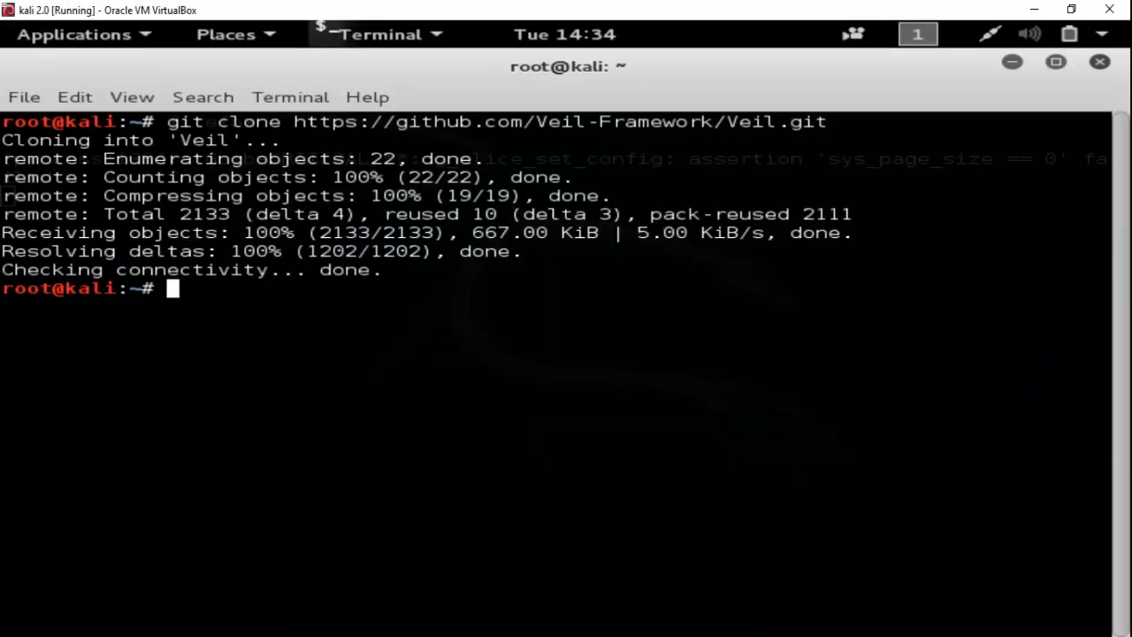
text(pwd)
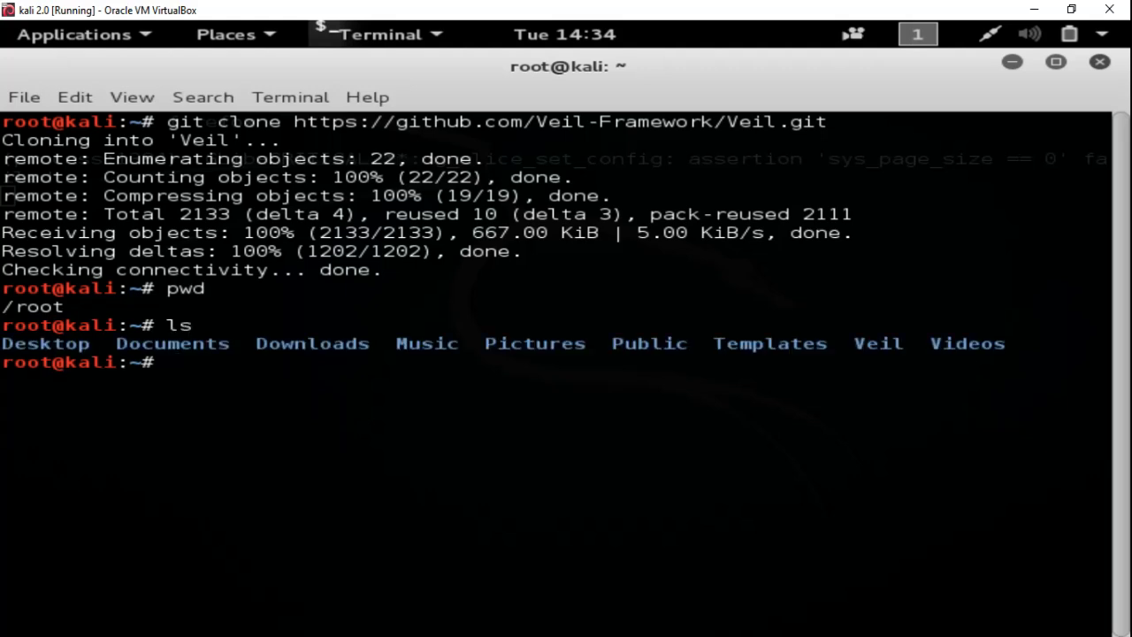
Change into the cloned Veil directory with 'cd Veil/' and view its files
text(cd Downloads/)
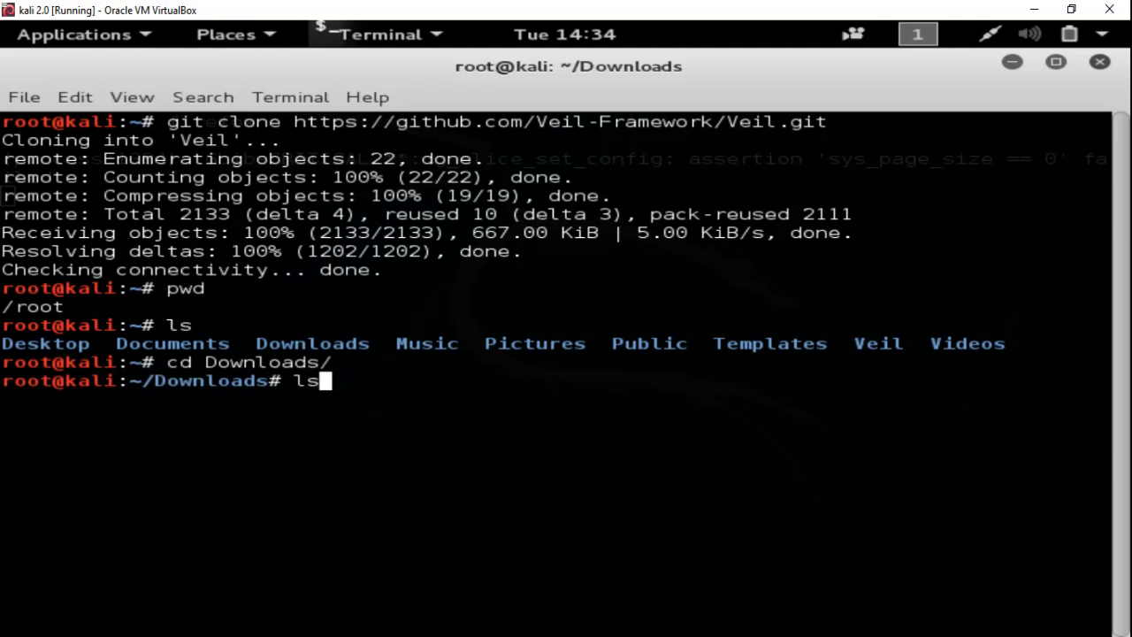
key(Return)
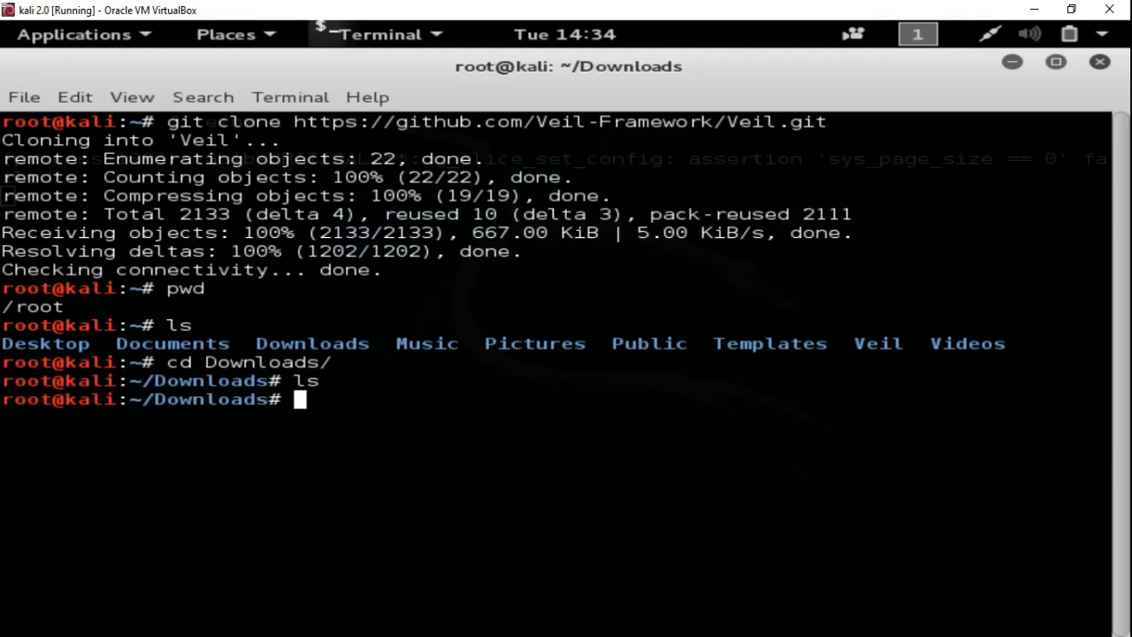
double_click(877, 343)
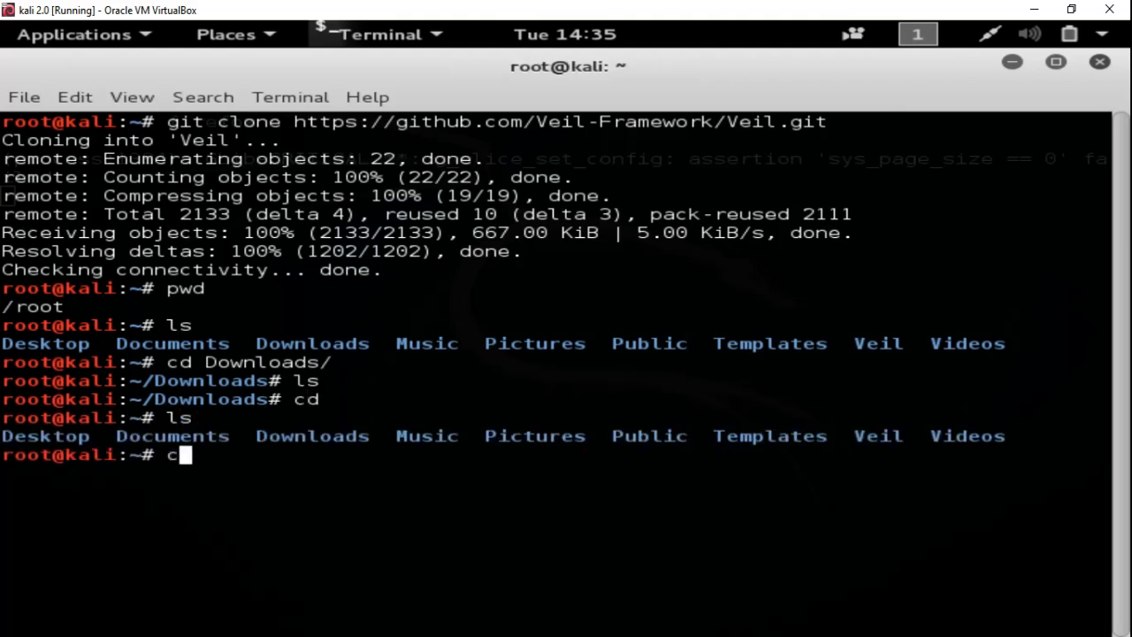
text(d Veil/)
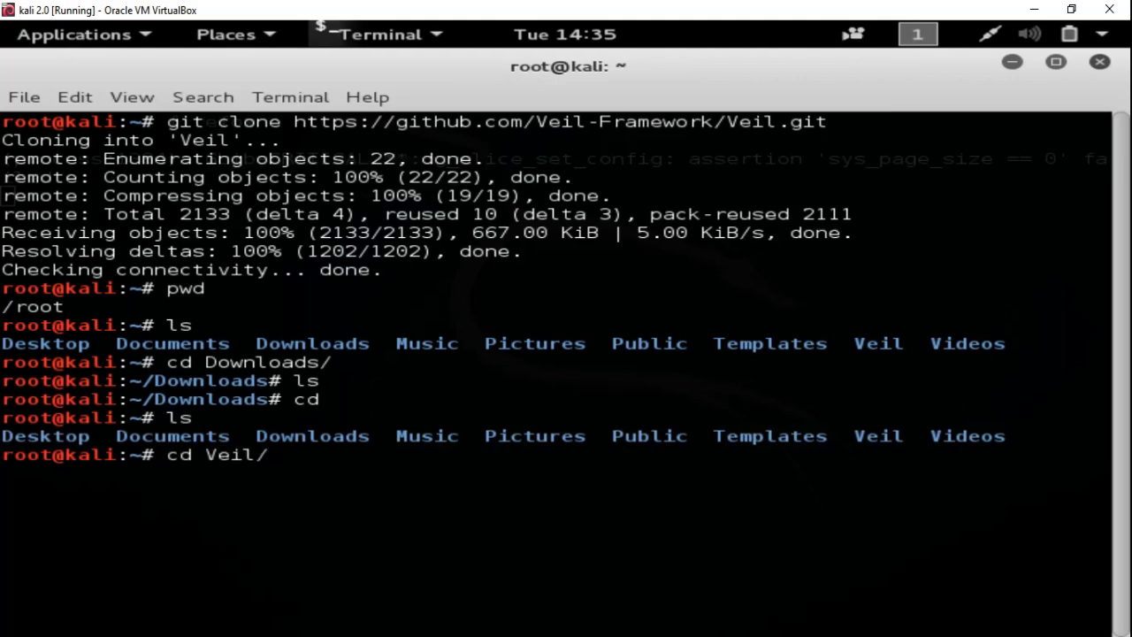
key(Return)
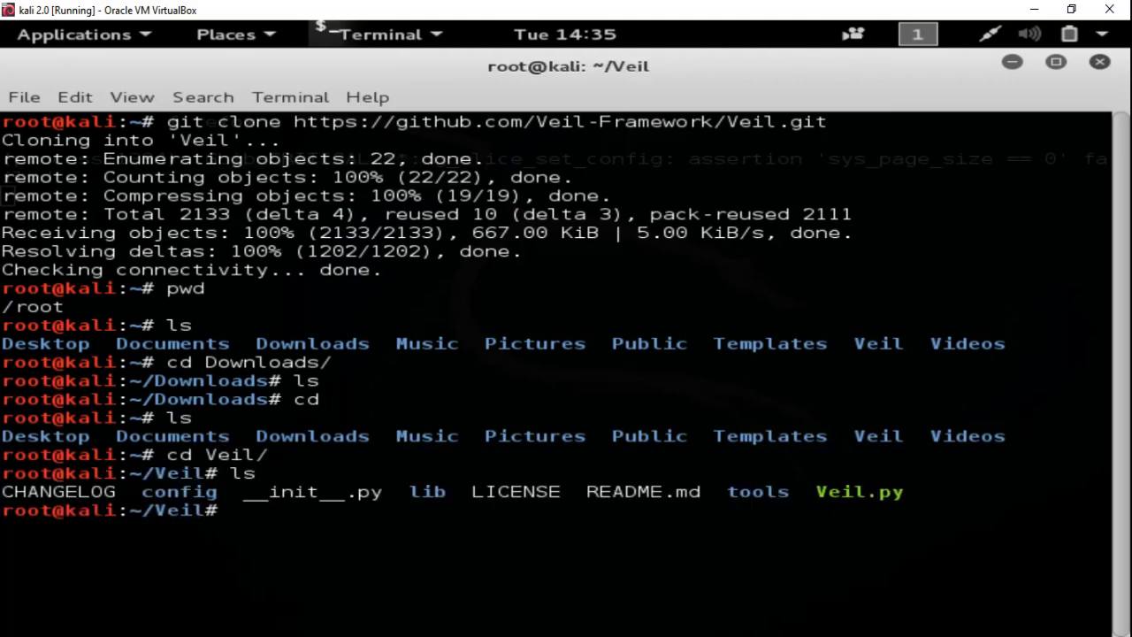
double_click(858, 492)
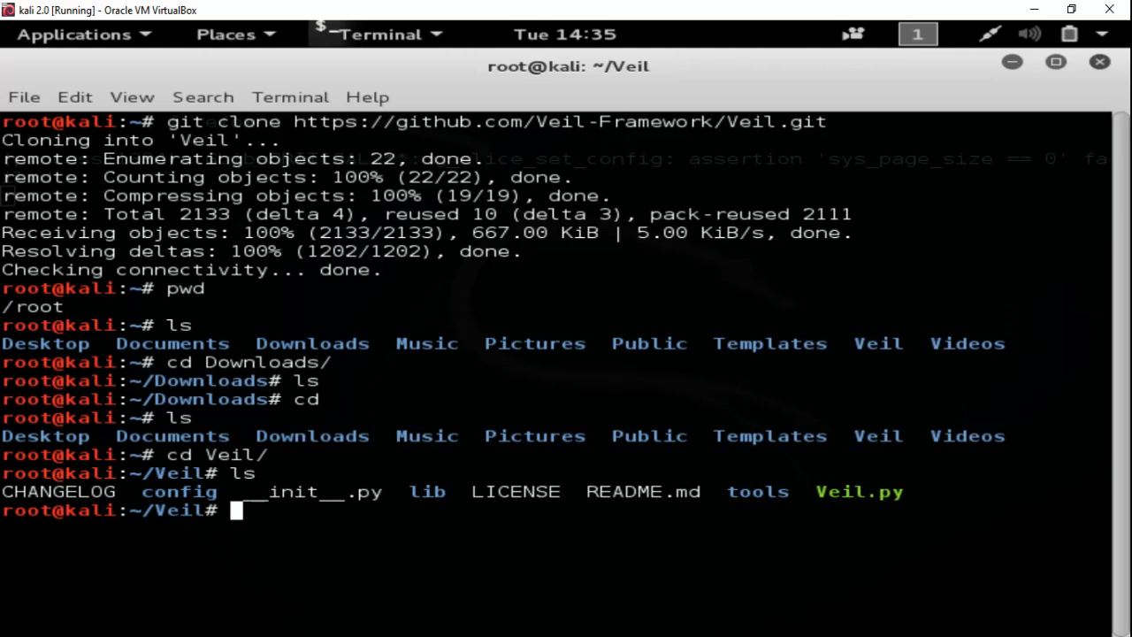
Enter Veil's config folder and type './setup.sh' at the prompt
text(cd config/)
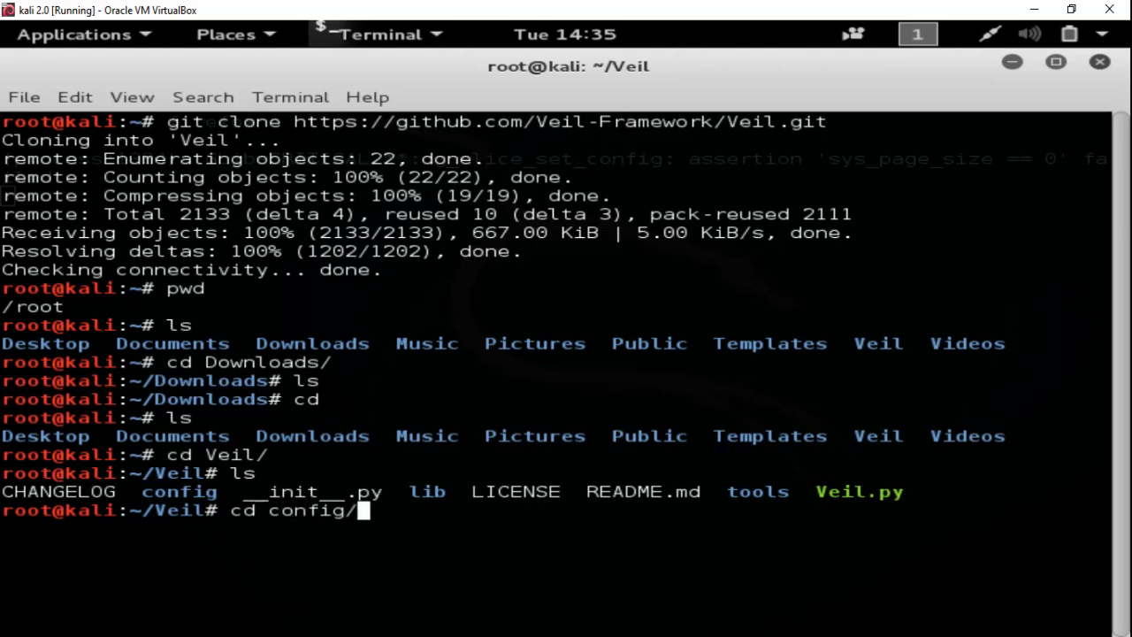
key(Return)
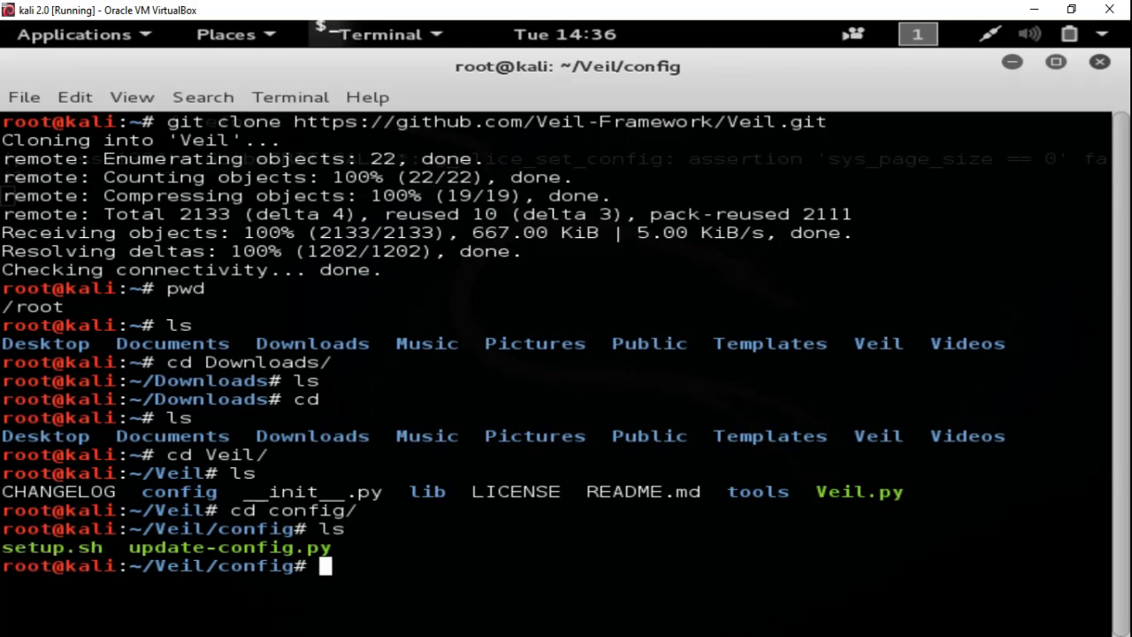
text(./)
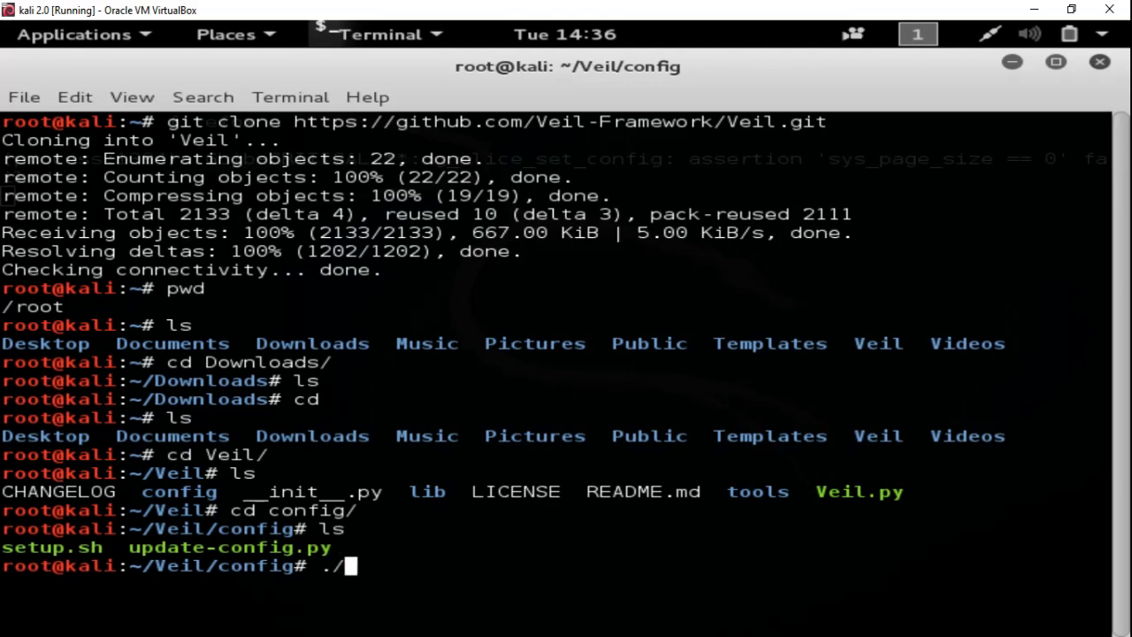
text(setup.sh)
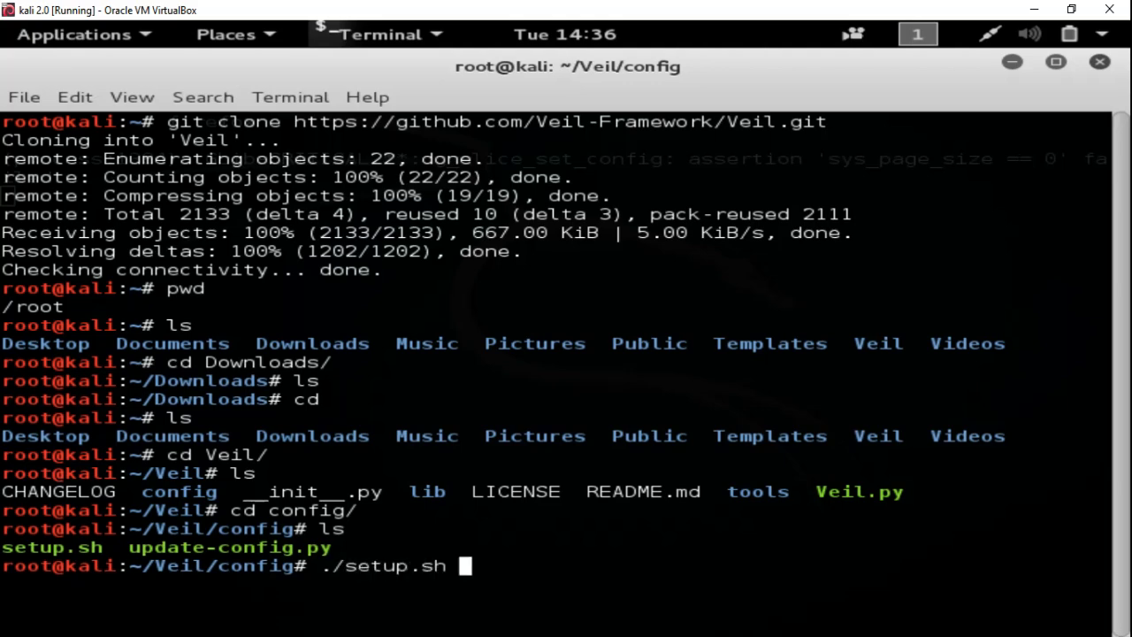
Run ./setup.sh, abort it at 'Continue with installation?', and retype './setup.sh'
key(Return)
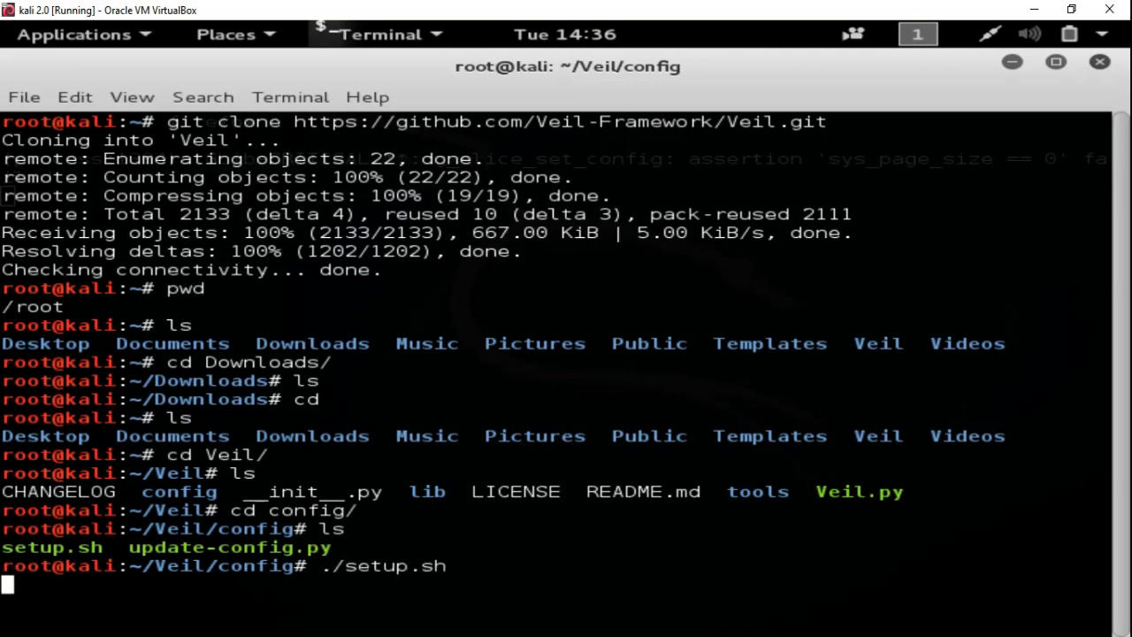
key(Return)
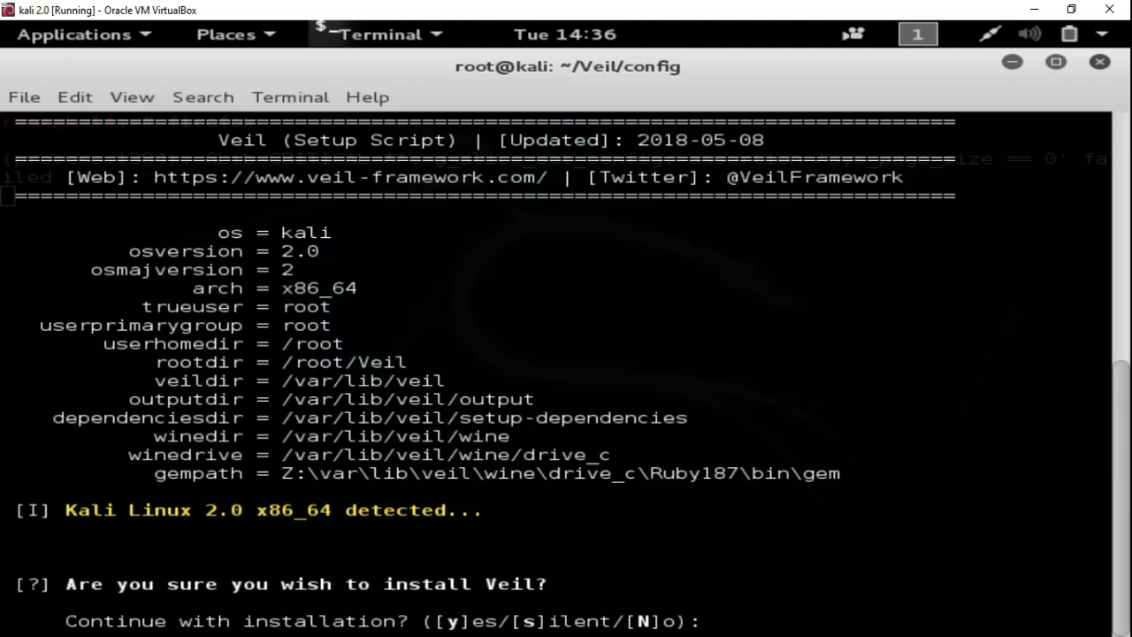
key(ctrl+c)
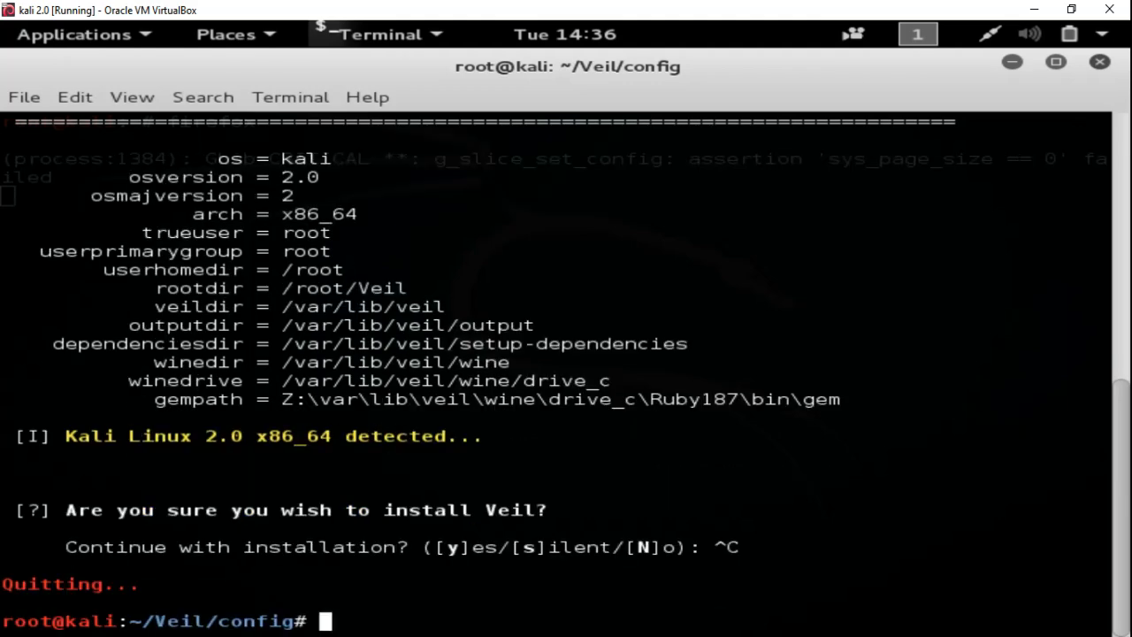
text(./setup.sh)
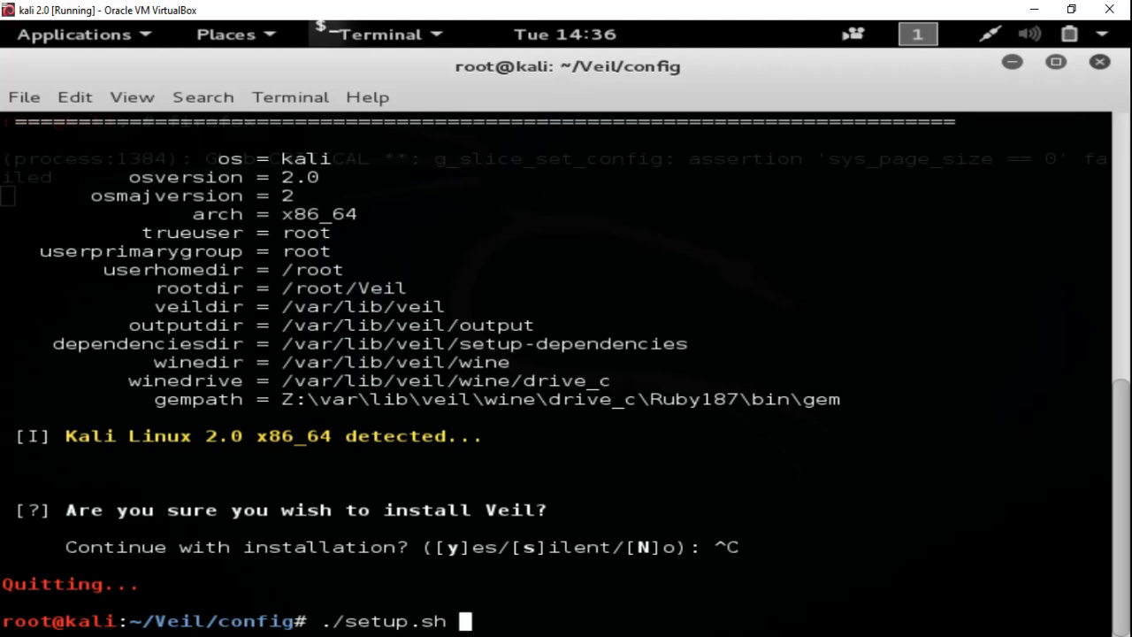
Run Veil's ./setup.sh with --force --silent and scroll through the installation output
text(--)
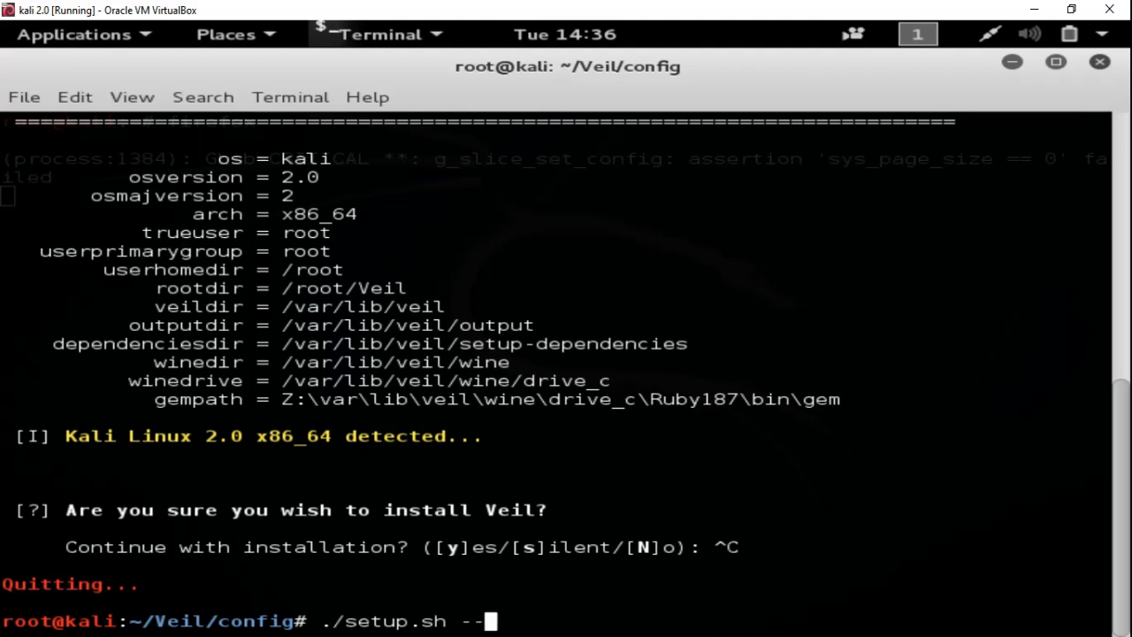
text(force --)
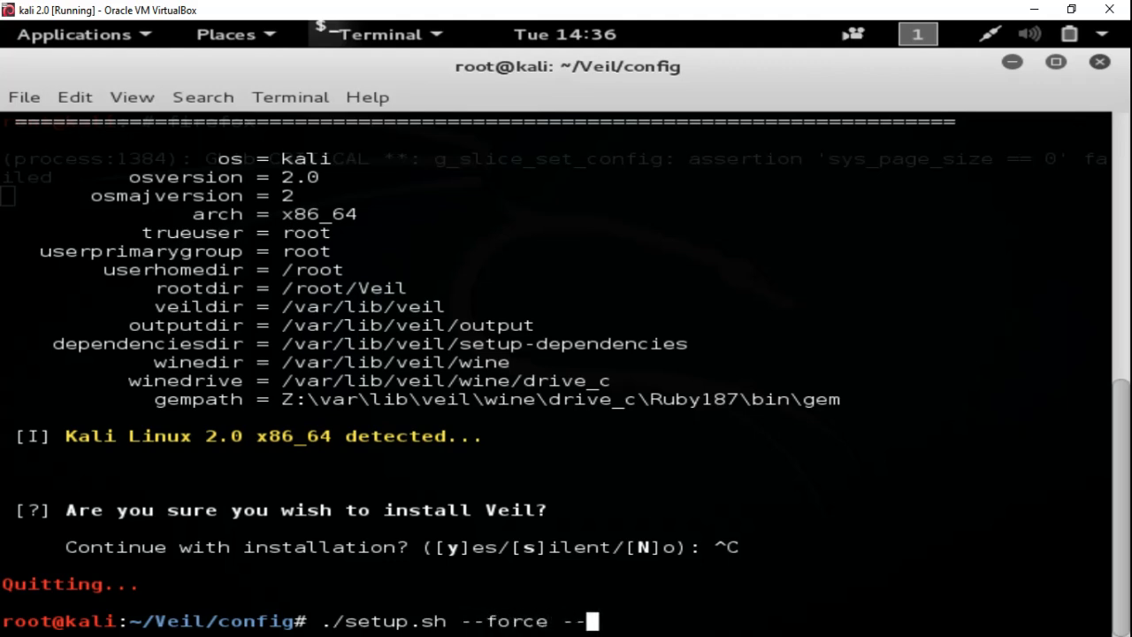
text(silent)
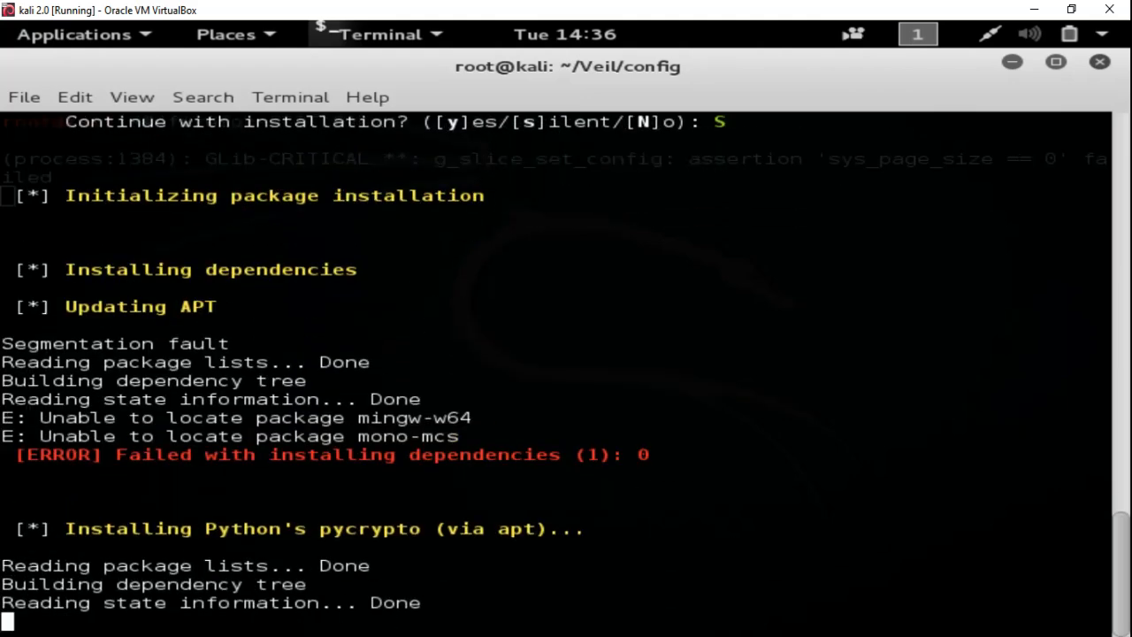
scroll(down, 3)
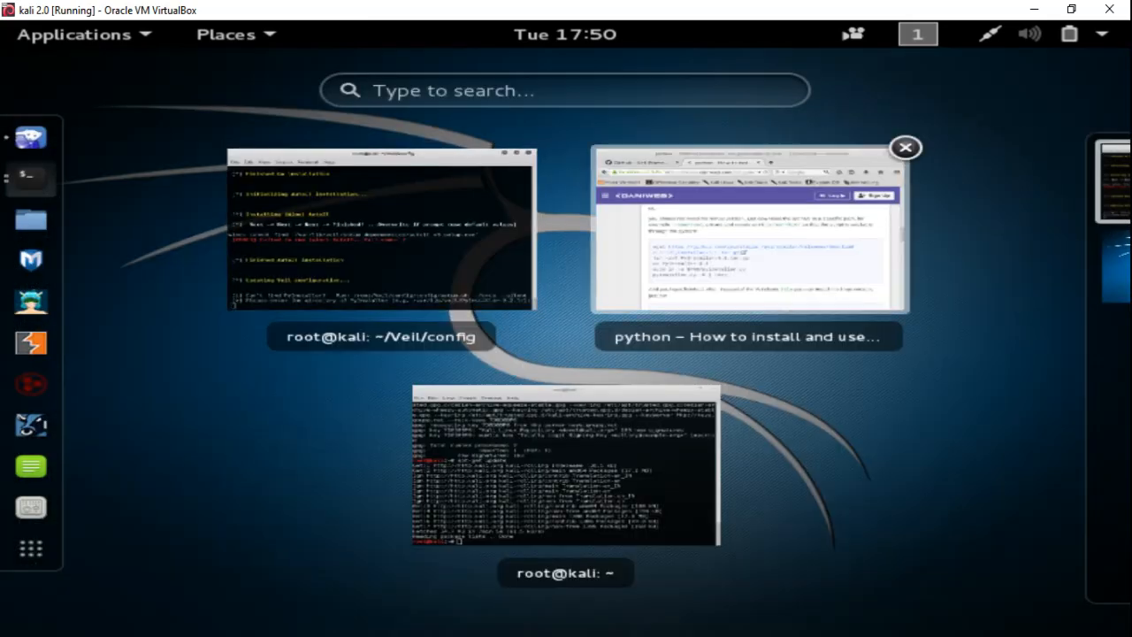
Highlight the PyInstaller-3.1 wget, tar and cd commands on the DaniWeb page in Iceweasel
click(749, 235)
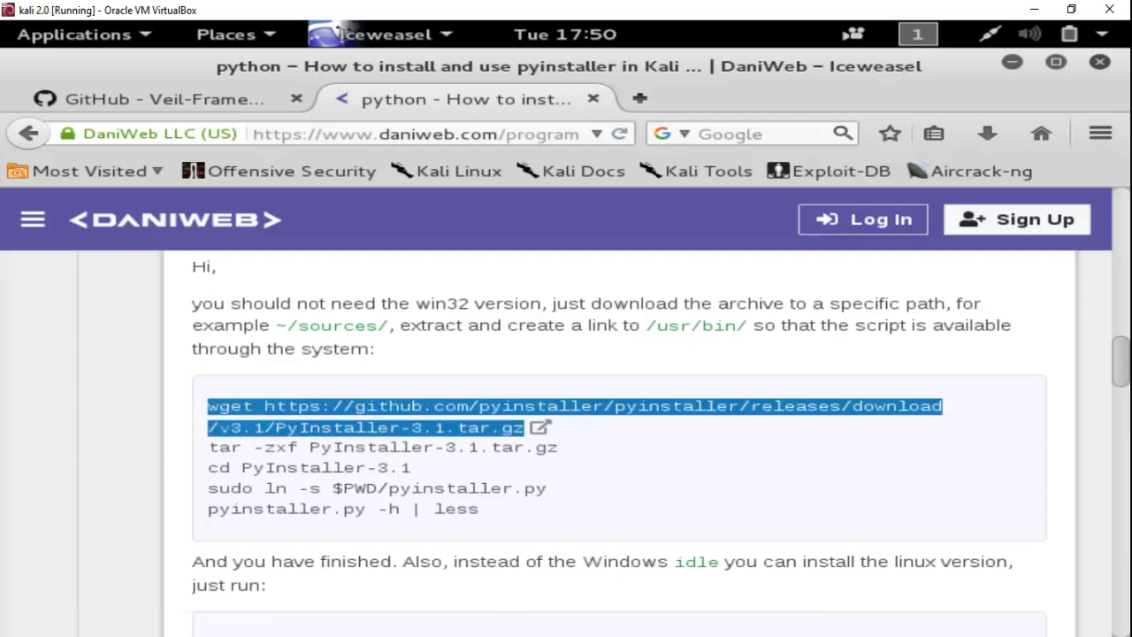
drag(207, 406, 321, 446)
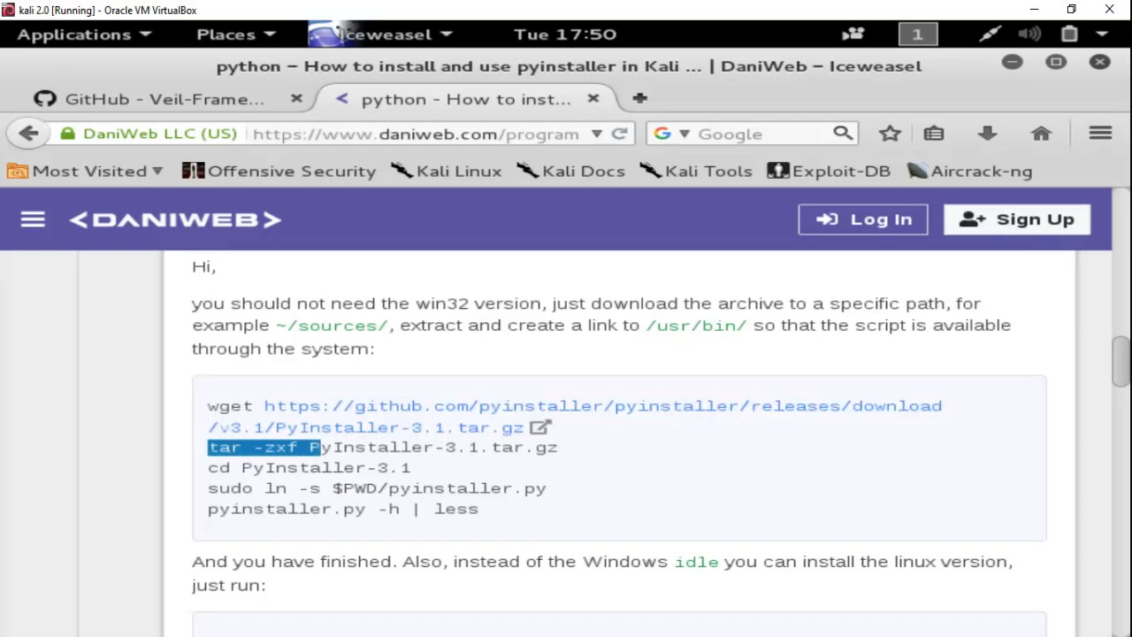
drag(207, 447, 557, 446)
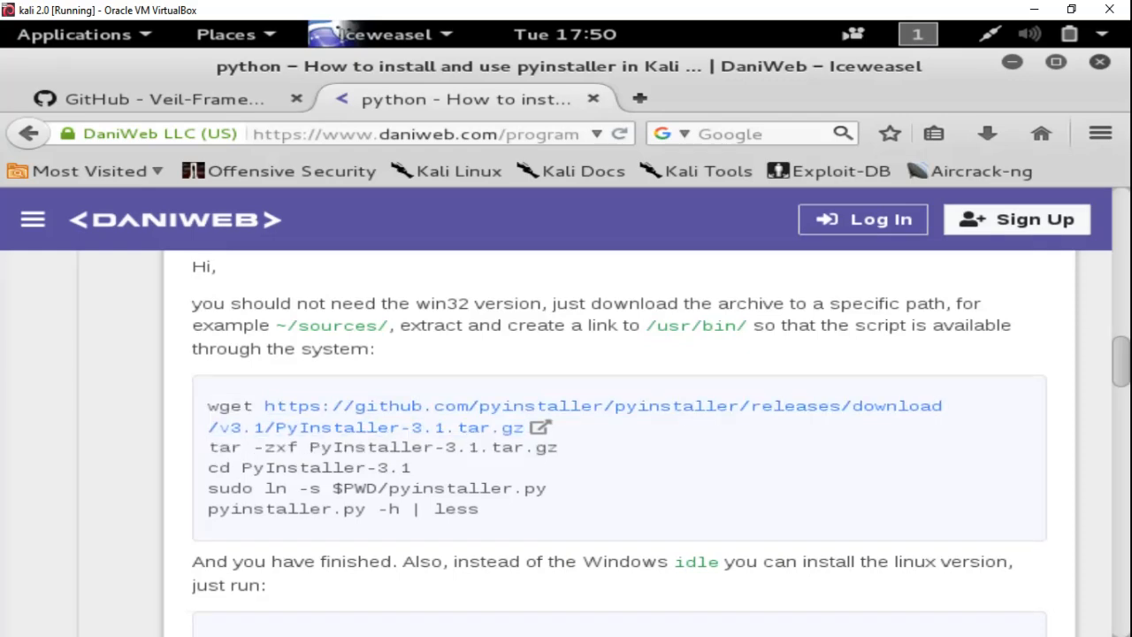
drag(206, 467, 479, 508)
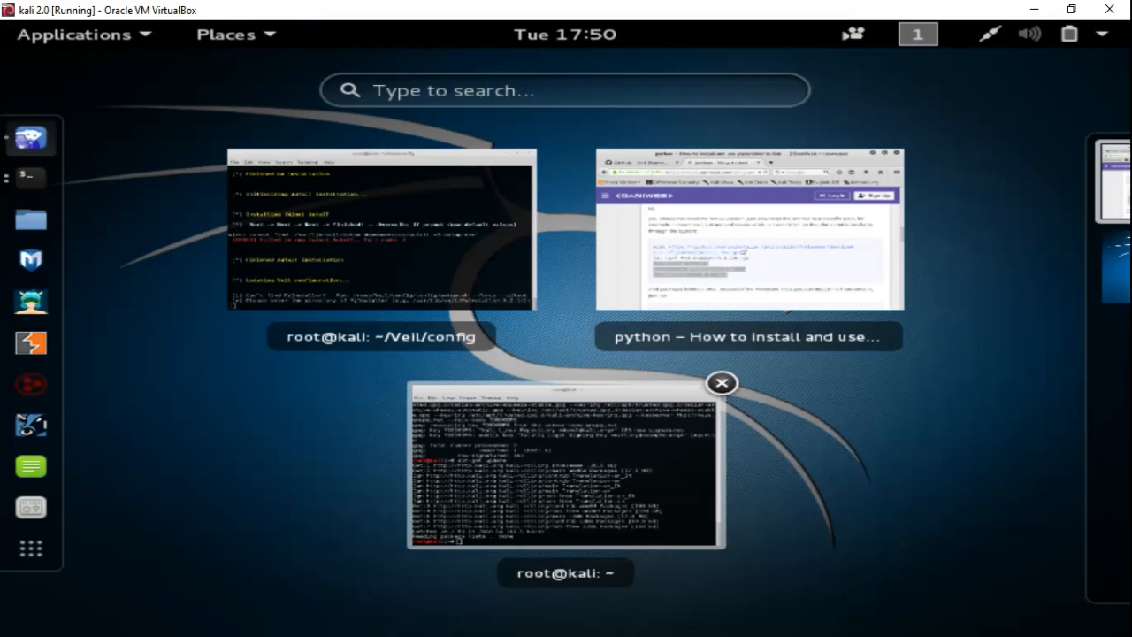
In the home terminal, enter the PyInstaller-3.1 folder and print its path
click(565, 469)
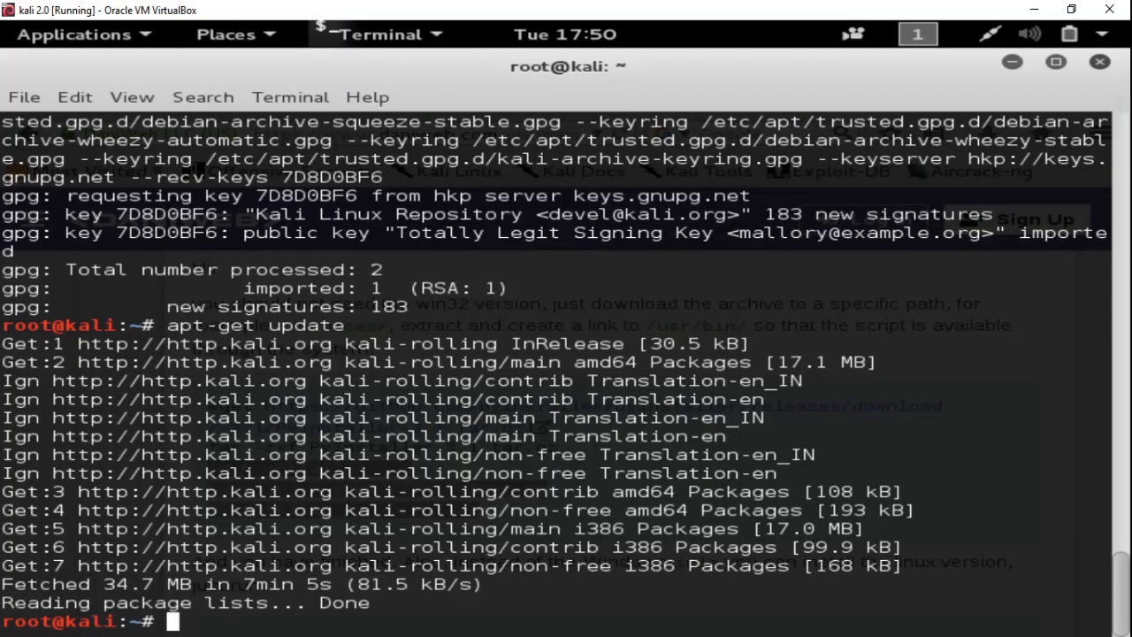
text(cd)
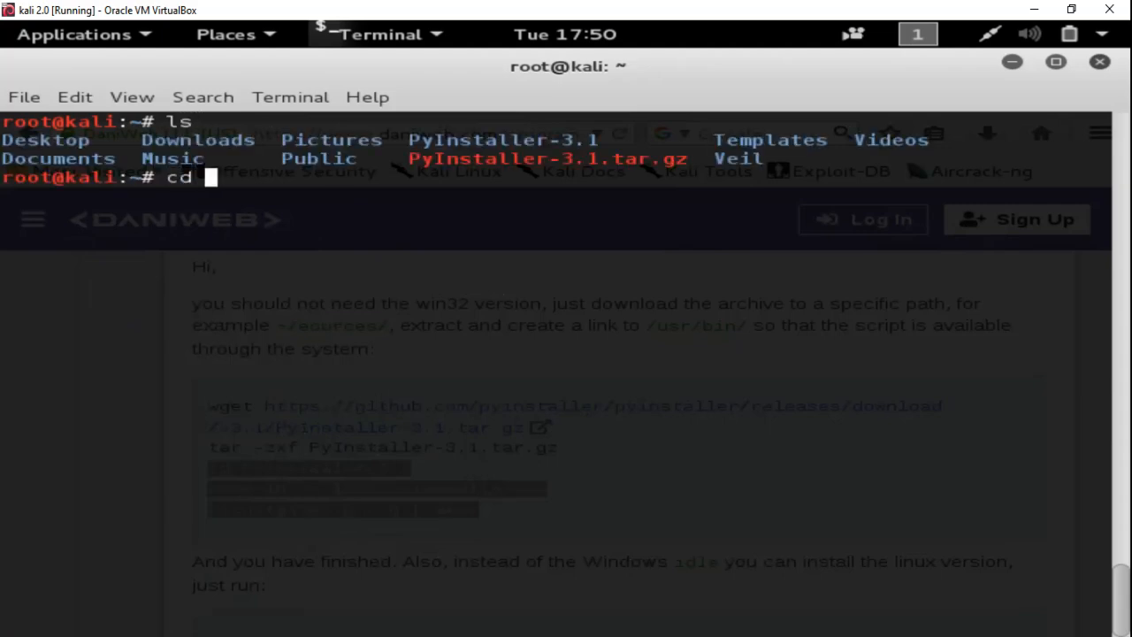
text(P)
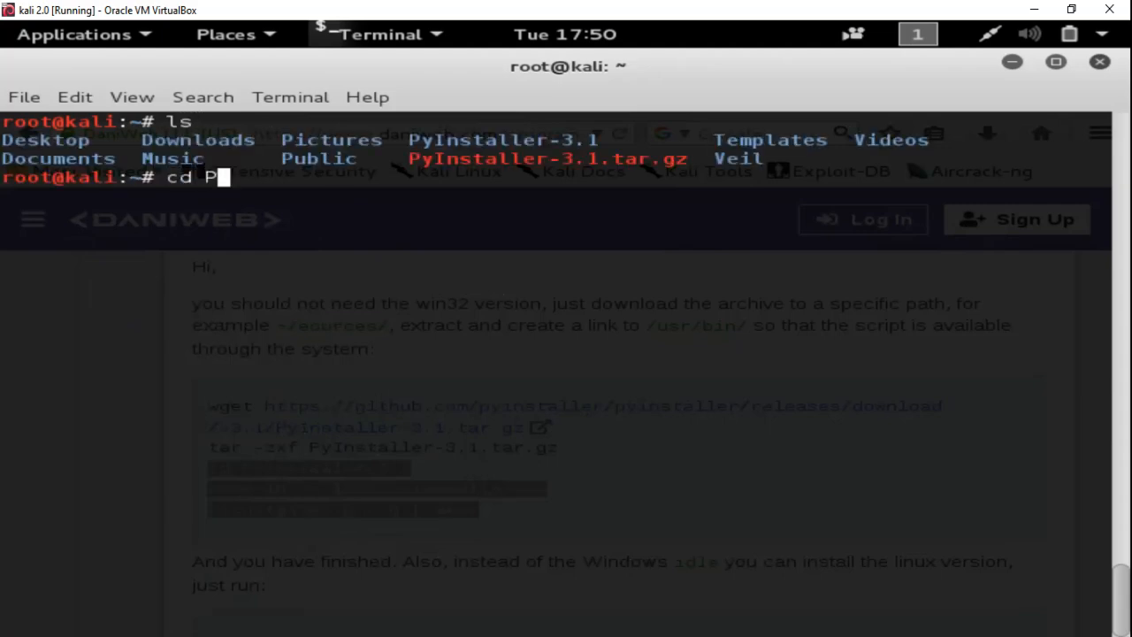
text(yin)
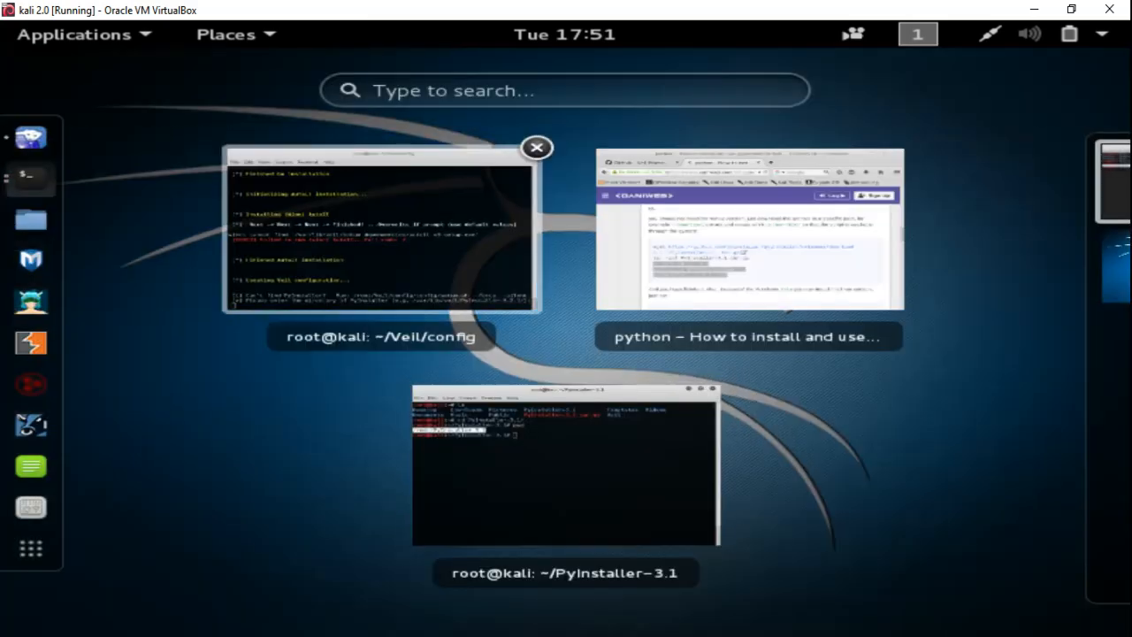
Enter /root/PyInstaller-3.1 at Veil's PyInstaller directory prompt in the setup terminal
click(380, 230)
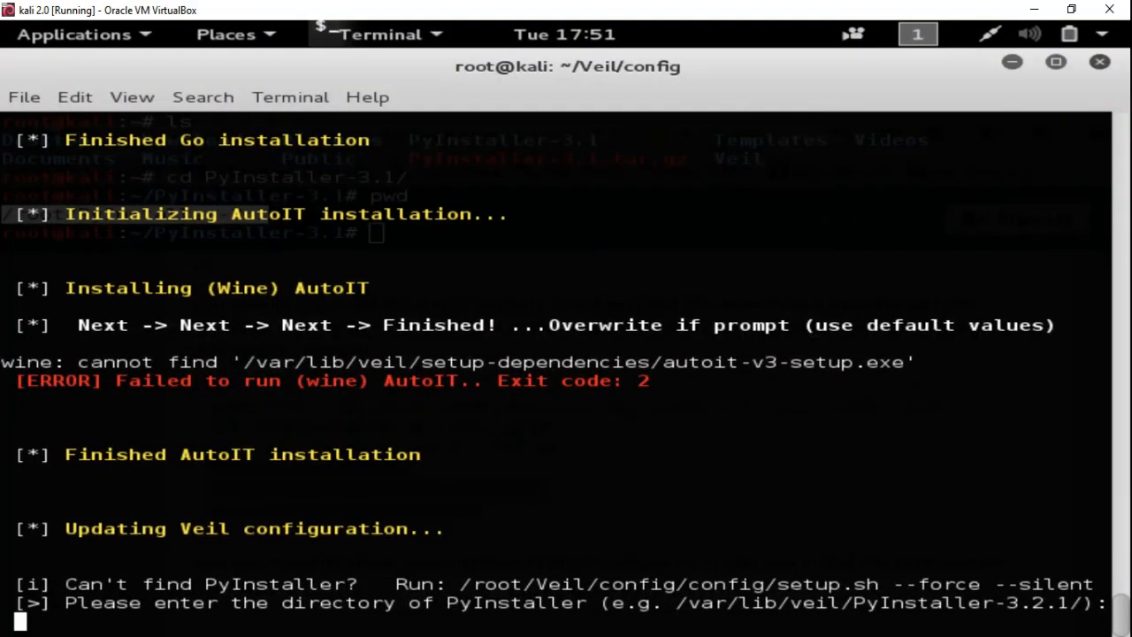
text(/root/PyInstaller-3.1)
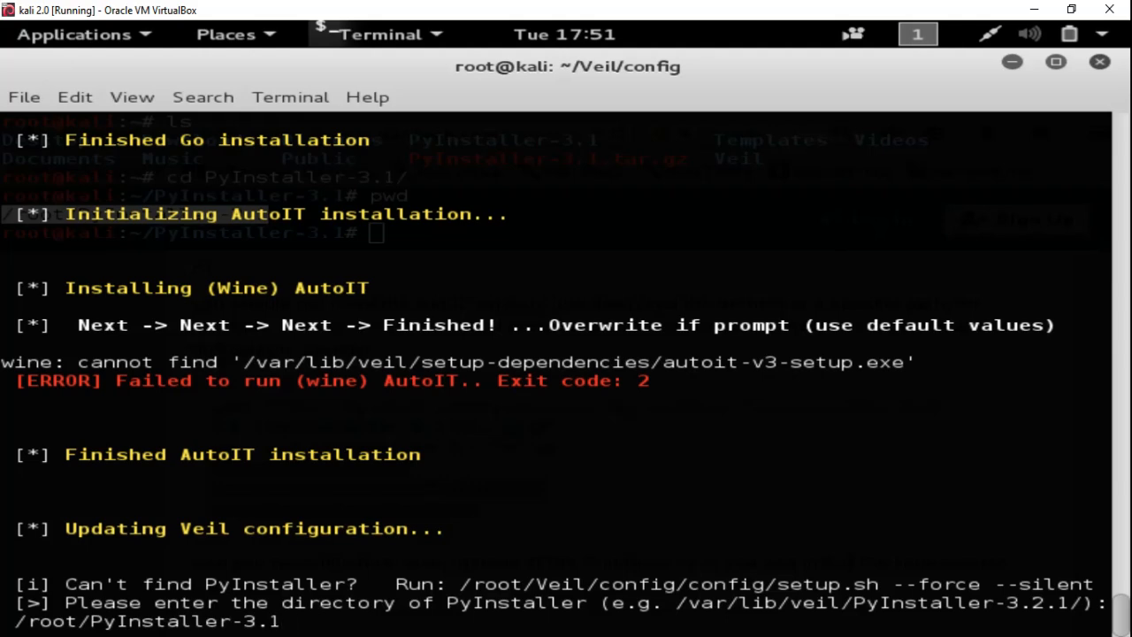
mouse_move(283, 620)
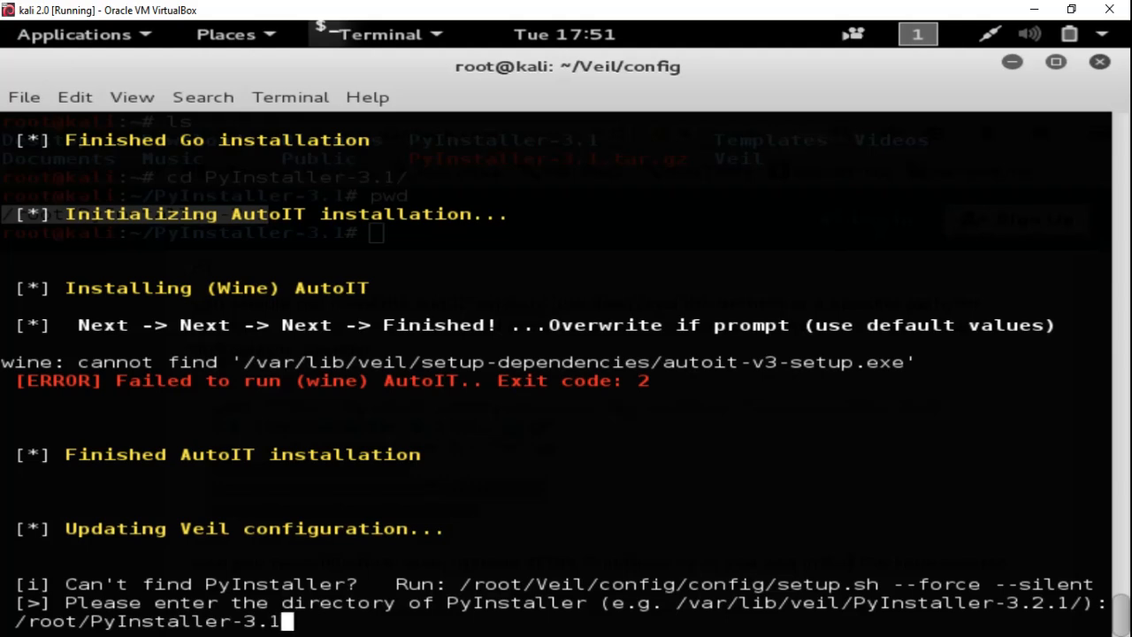